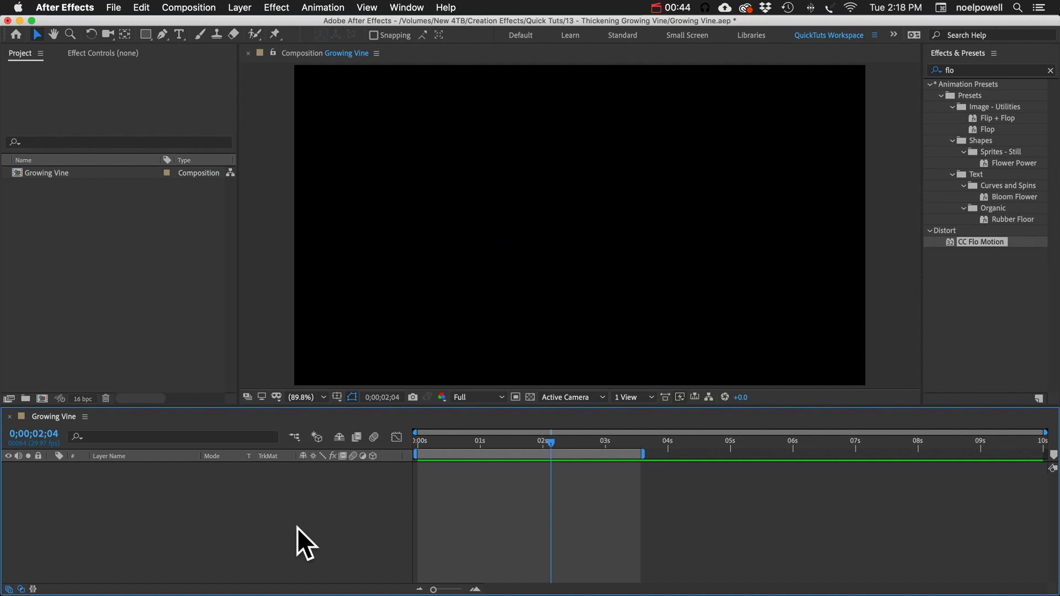
Create a blue full-frame solid named Vine with Layer > New > Solid.
click(239, 7)
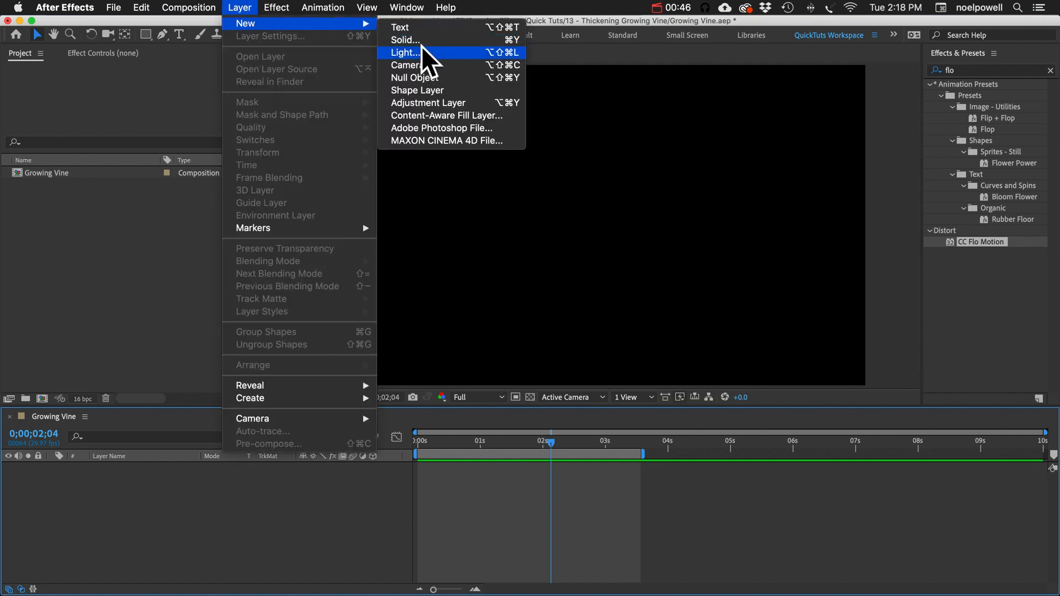
click(406, 40)
text(Vine)
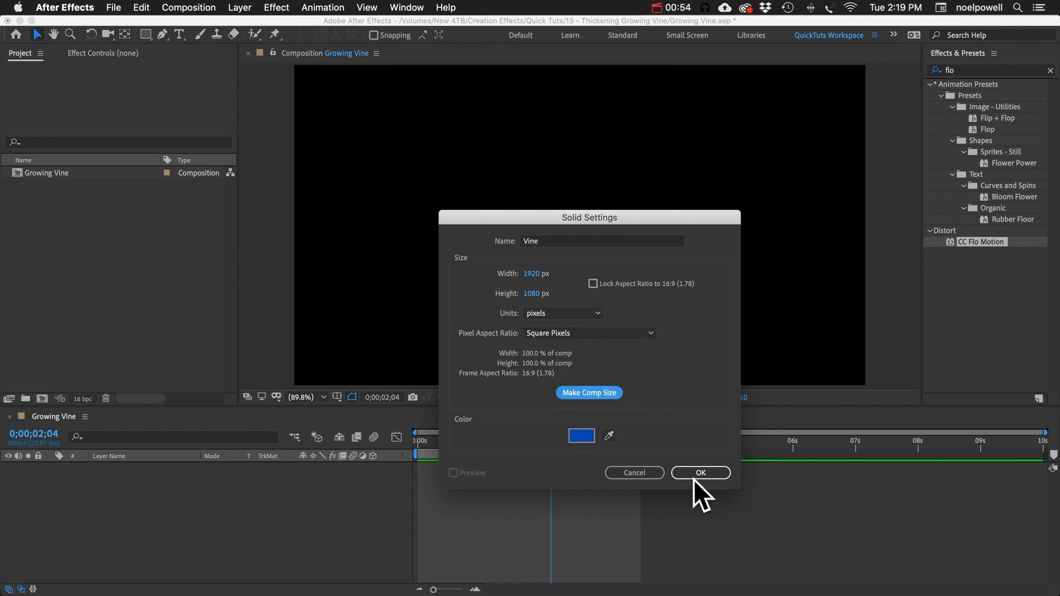
click(700, 472)
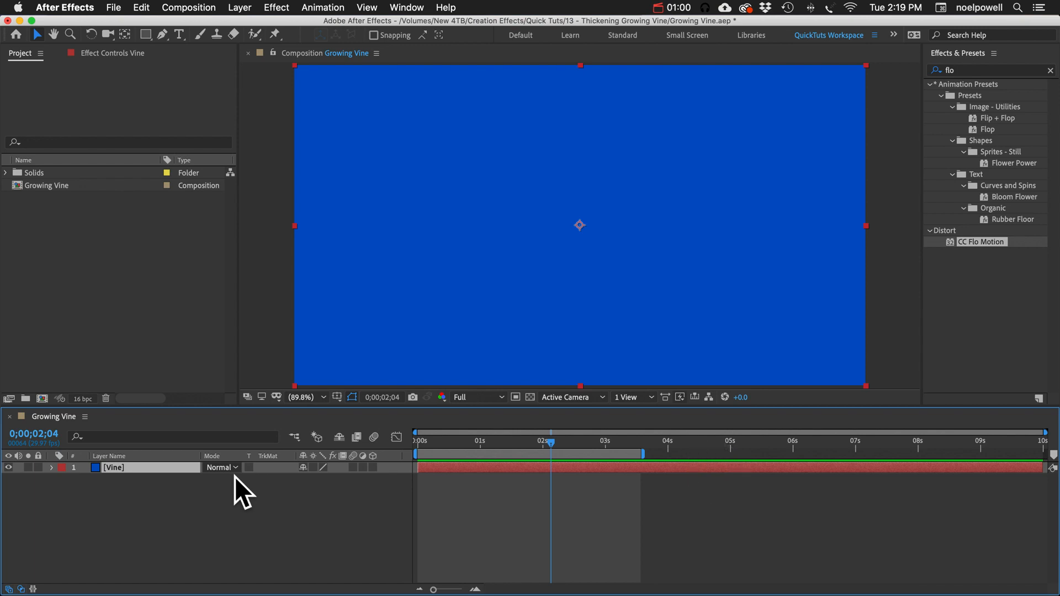
mouse_move(283, 261)
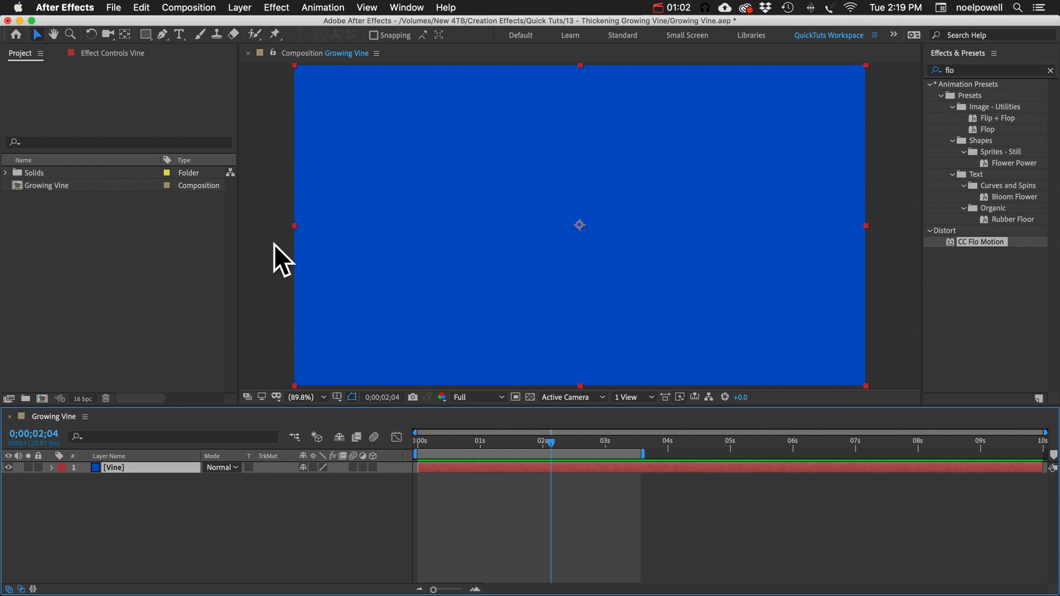
click(162, 35)
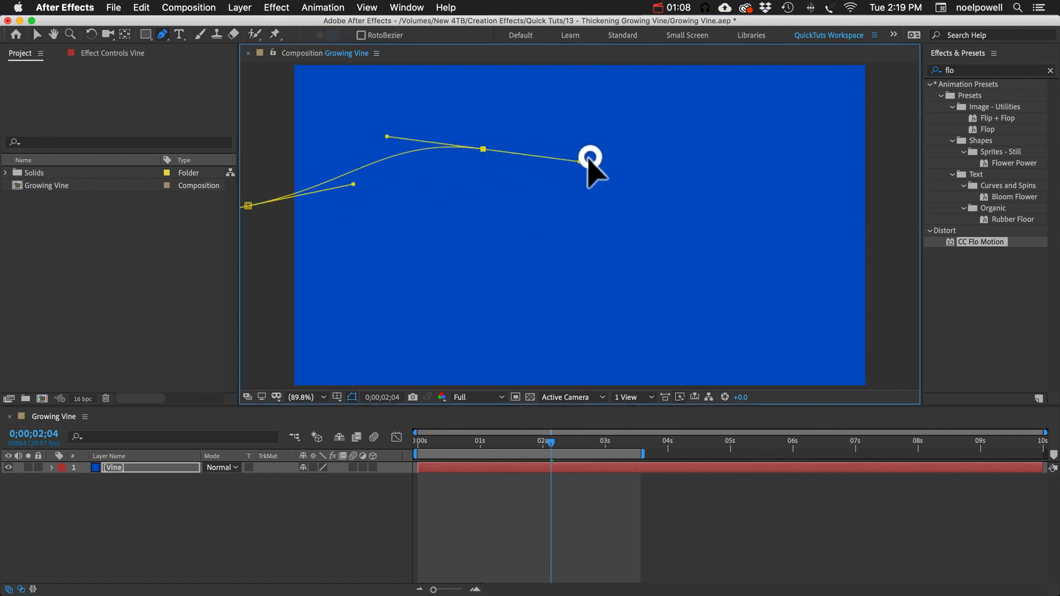
Pen a Vine mask from the left edge through an S-curve into an inward spiral.
drag(591, 156, 747, 368)
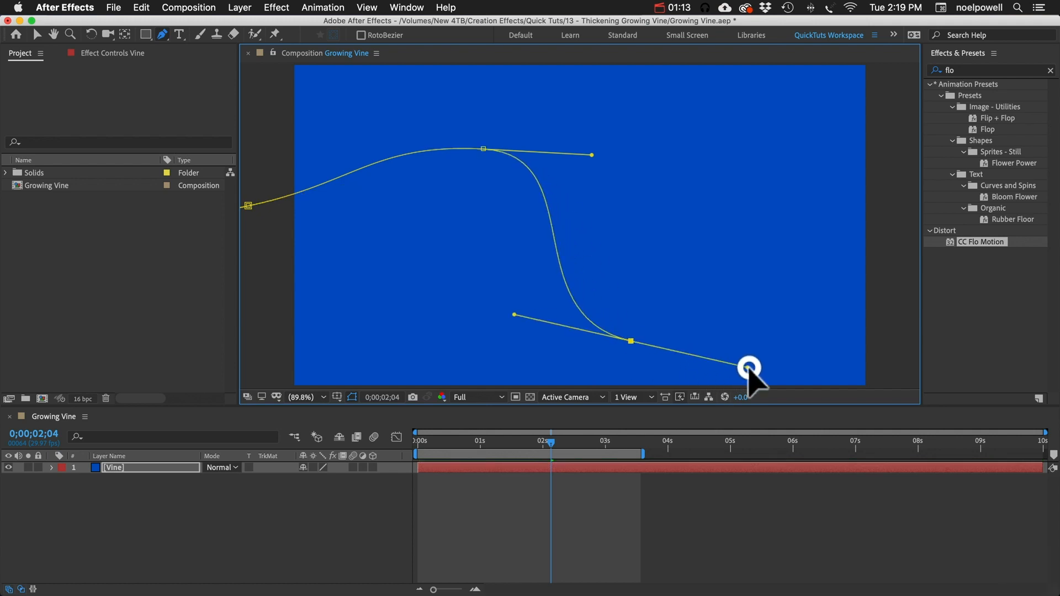
drag(749, 369, 744, 142)
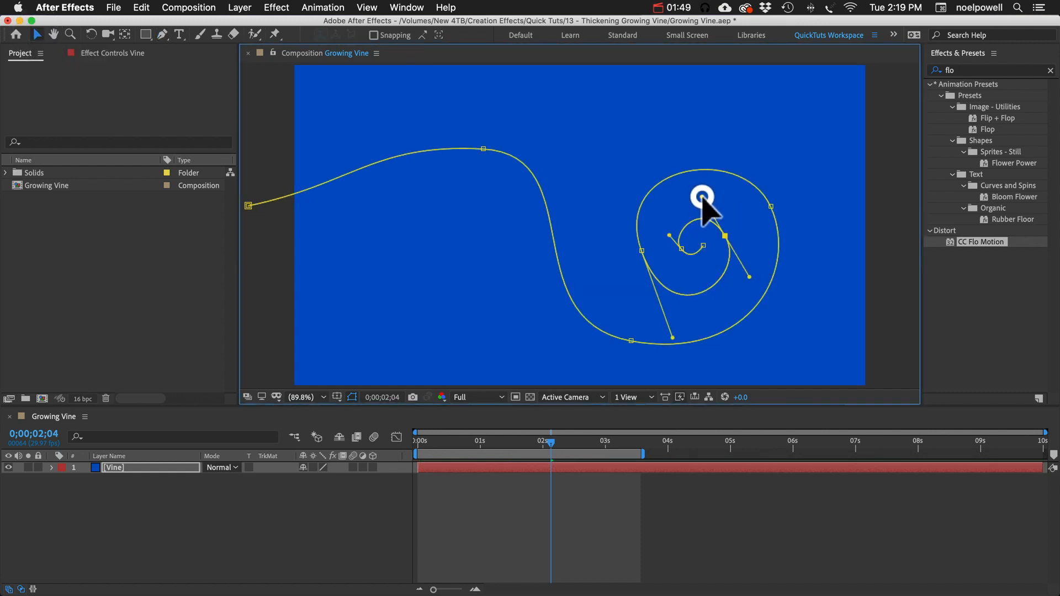
drag(702, 199, 635, 253)
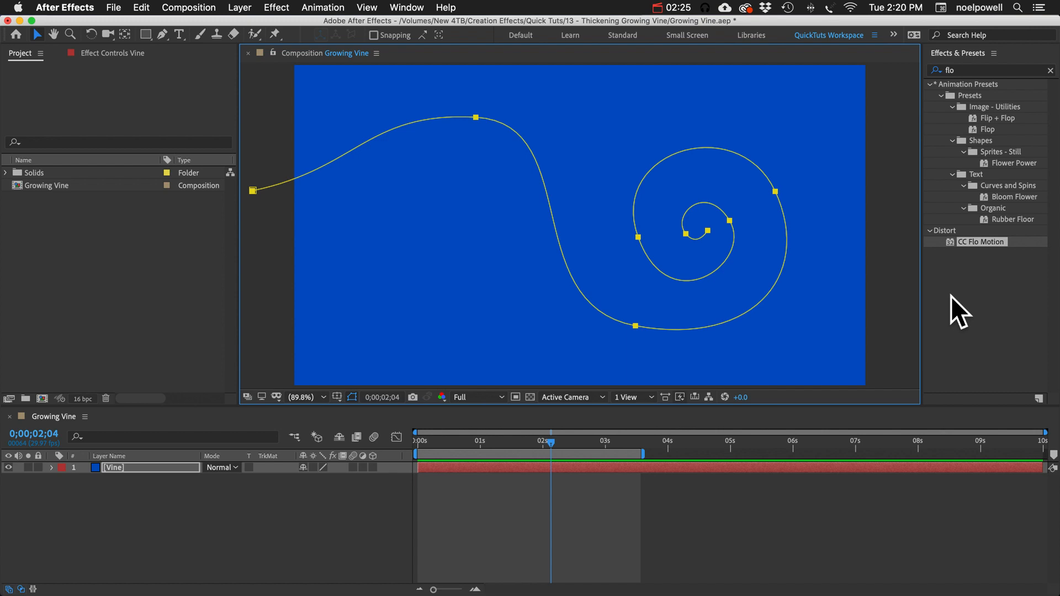
mouse_move(1026, 138)
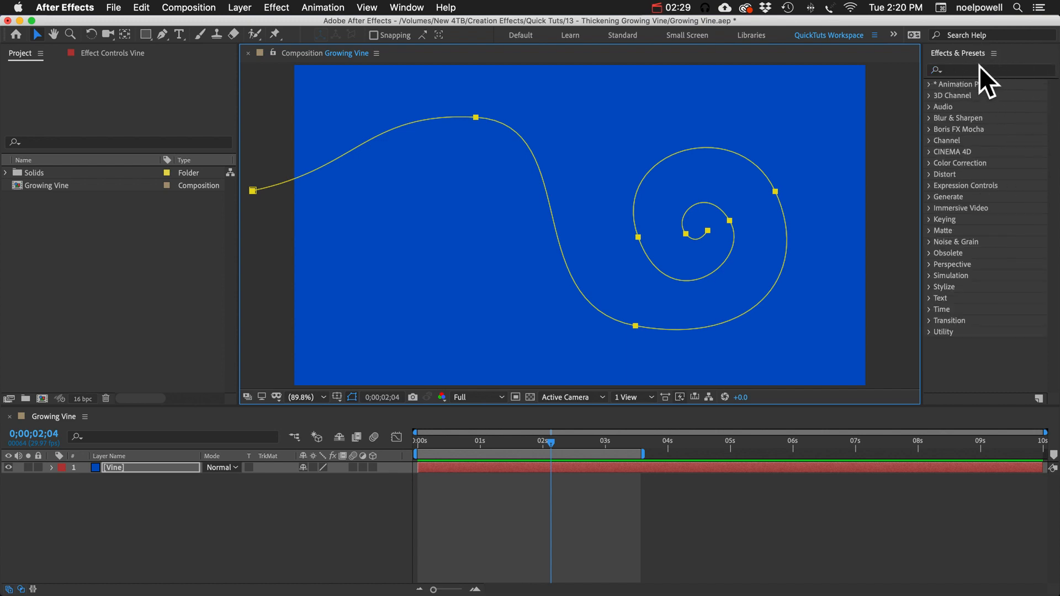
Search Effects & Presets for 'write' and apply Generate > Write-on to Vine.
text(write)
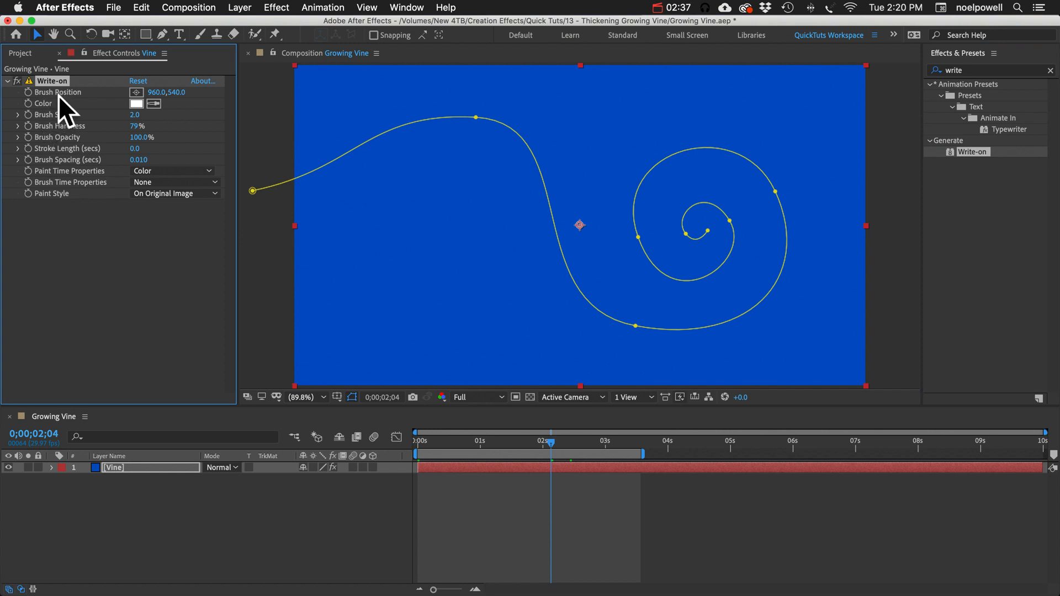
mouse_move(109, 128)
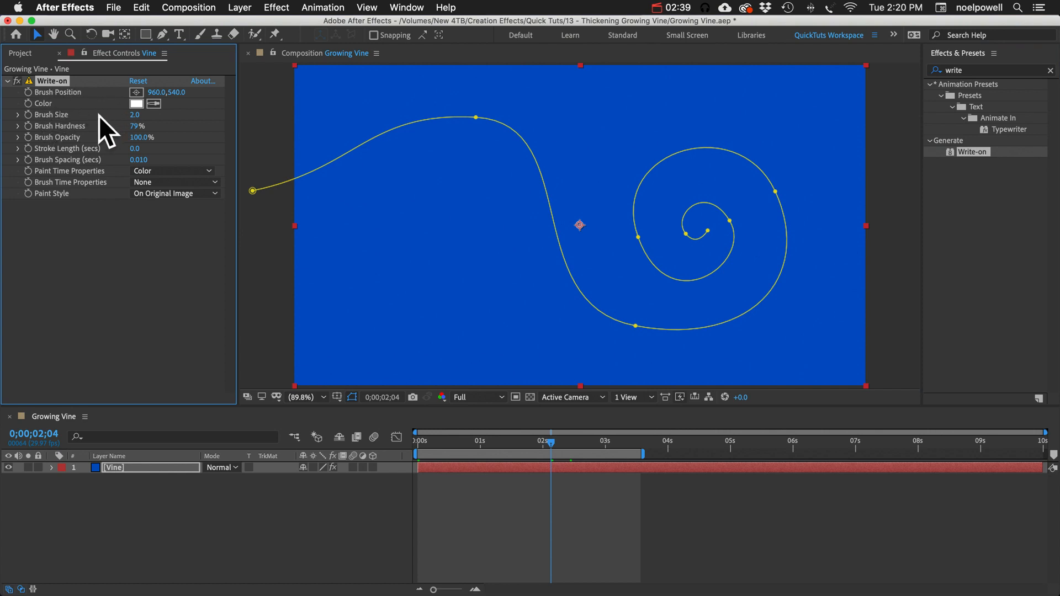
mouse_move(206, 159)
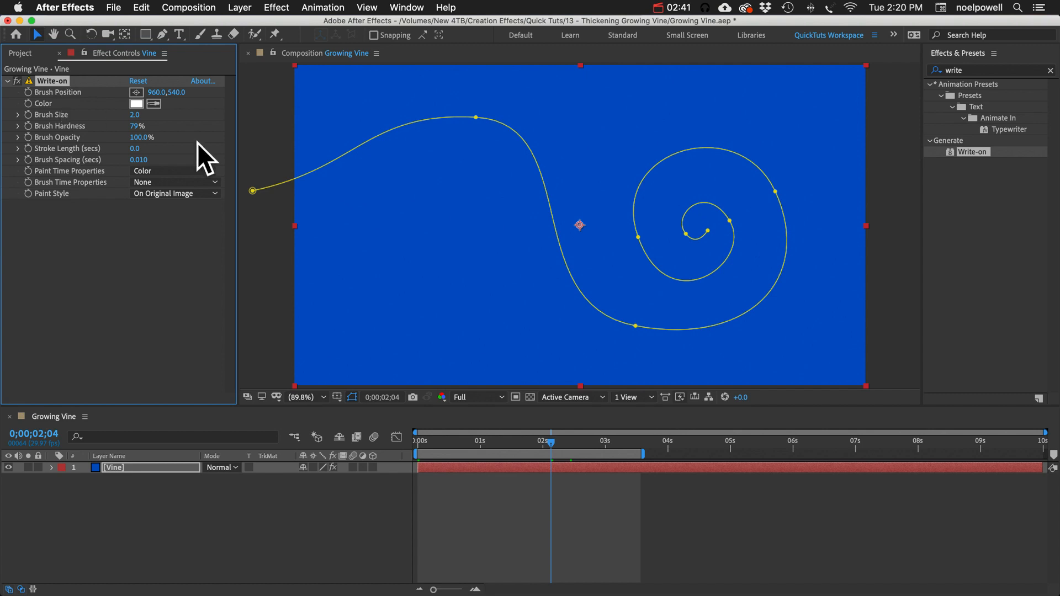
mouse_move(168, 463)
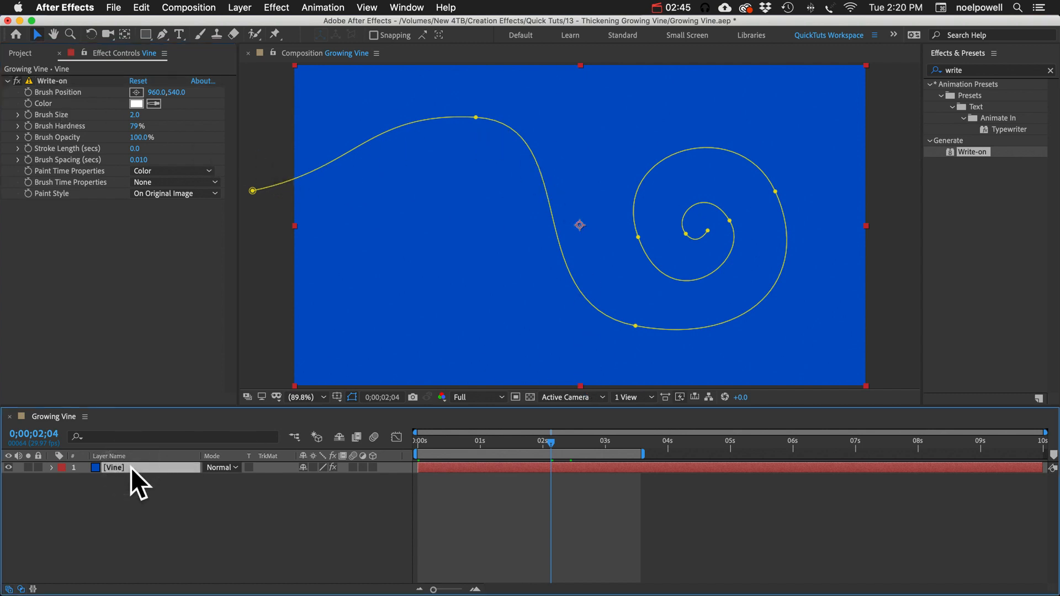
Paste the Vine mask path into Write-on's Brush Position as keyframes.
click(51, 467)
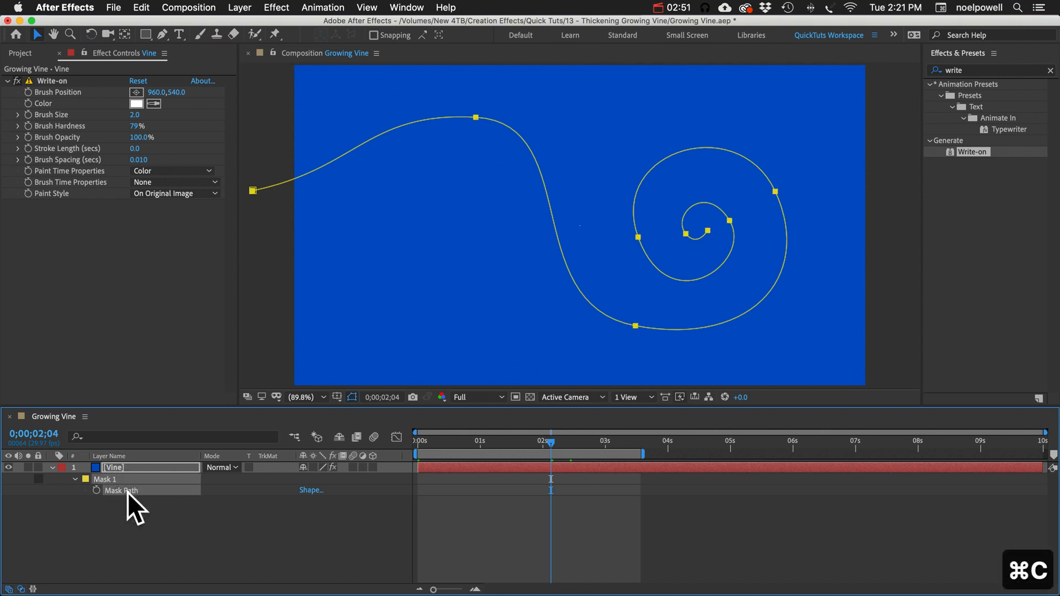
click(77, 490)
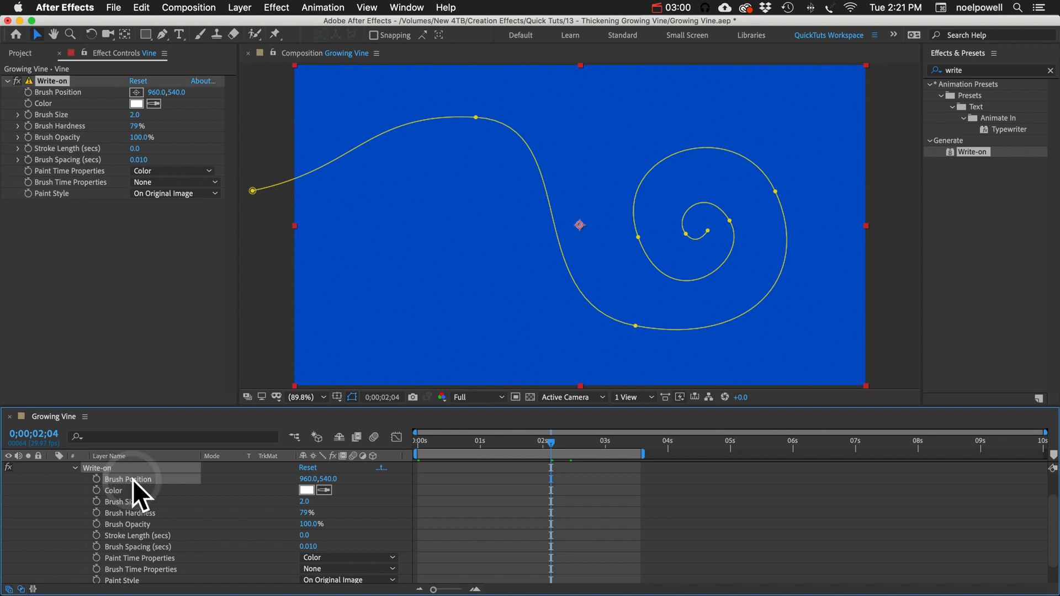
key(cmd+v)
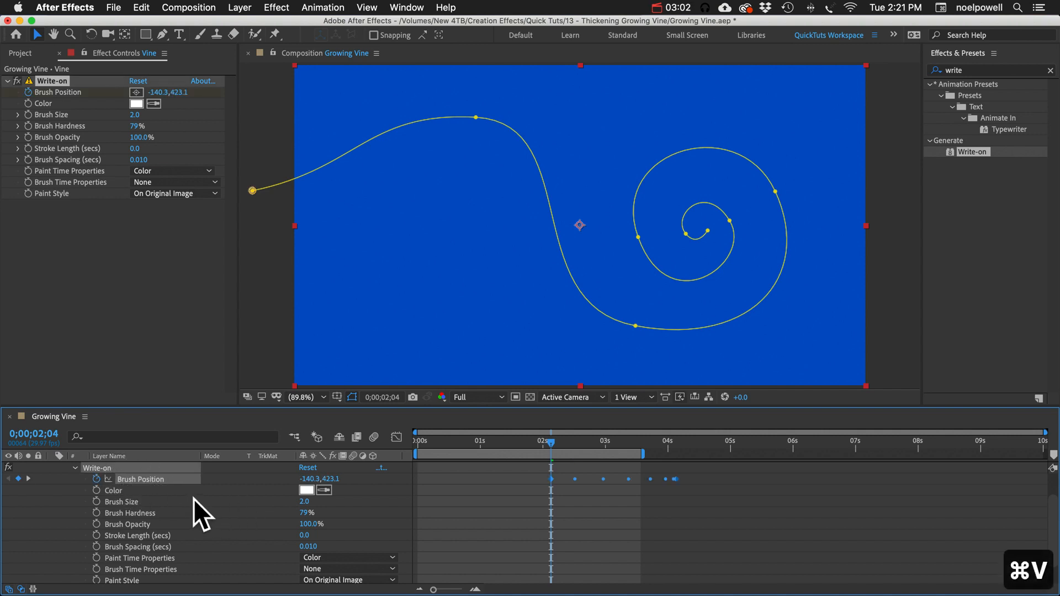
mouse_move(581, 483)
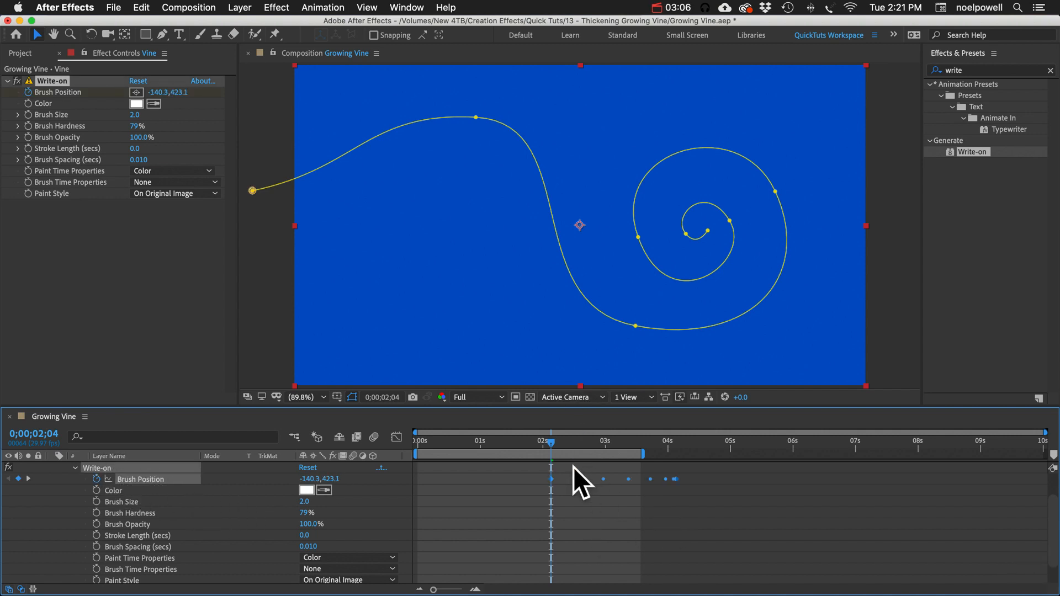
mouse_move(537, 514)
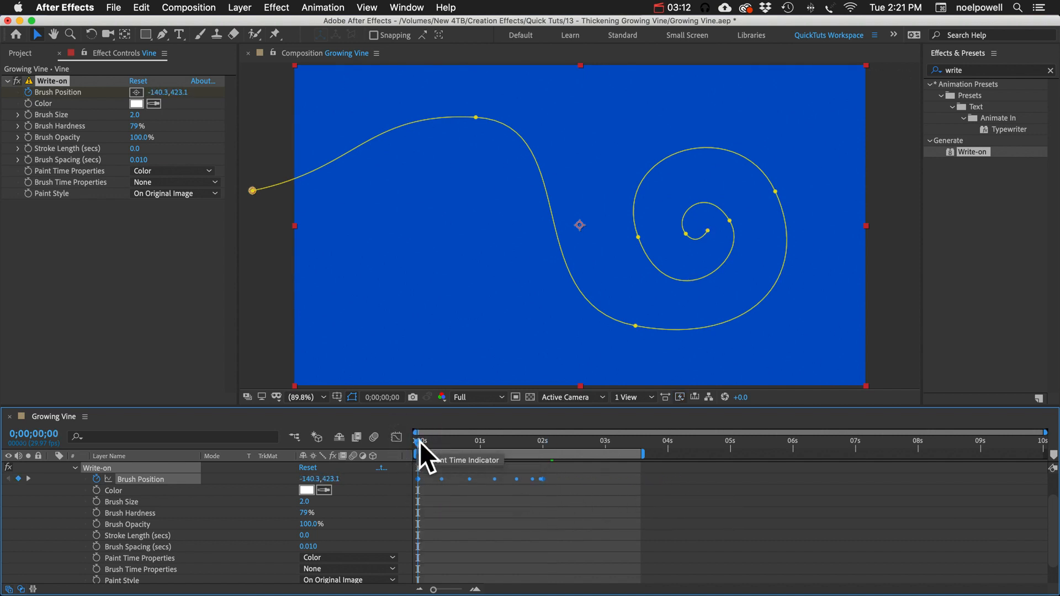
Preview the brush path and move the last keyframe earlier, near two seconds.
drag(421, 452, 482, 453)
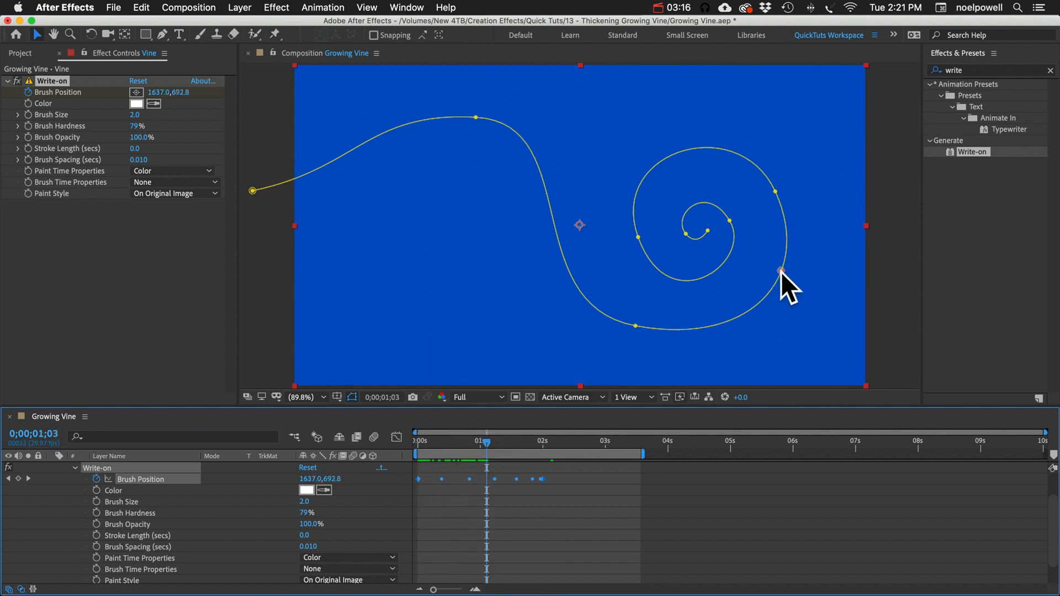
drag(487, 450, 521, 449)
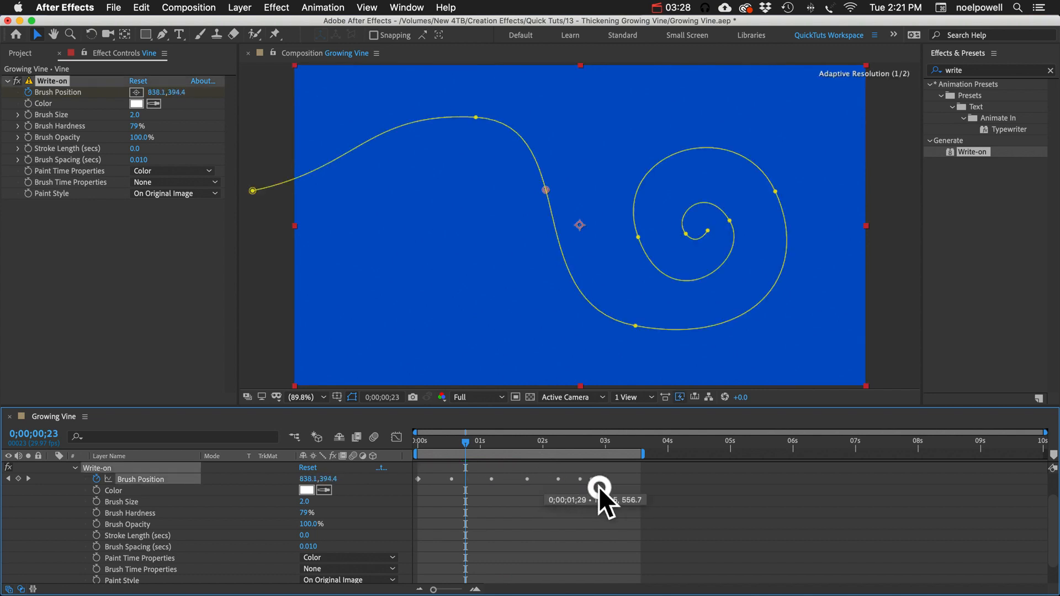
drag(600, 487, 606, 488)
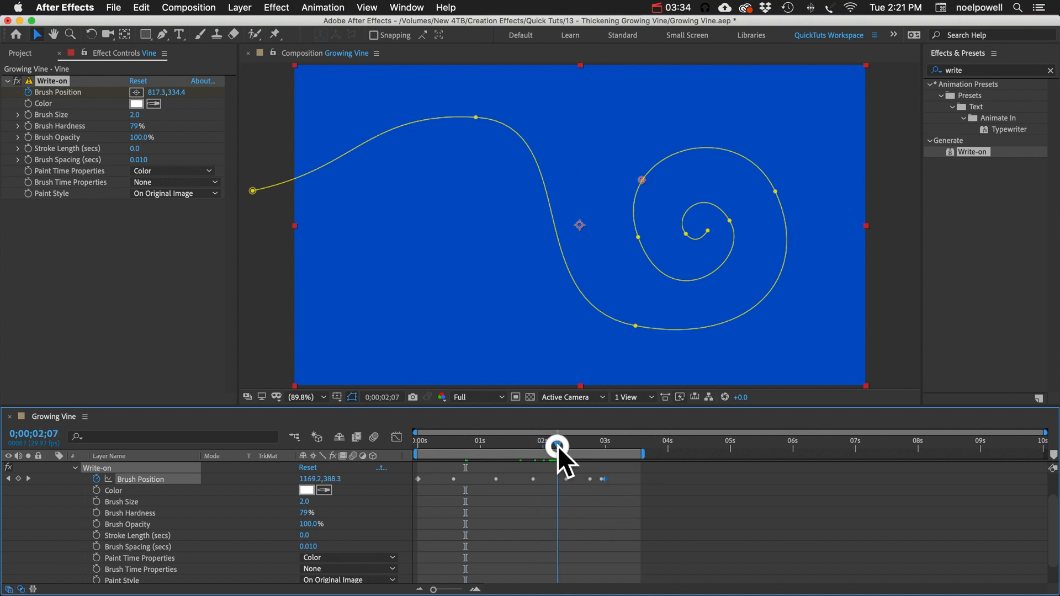
drag(142, 114, 156, 114)
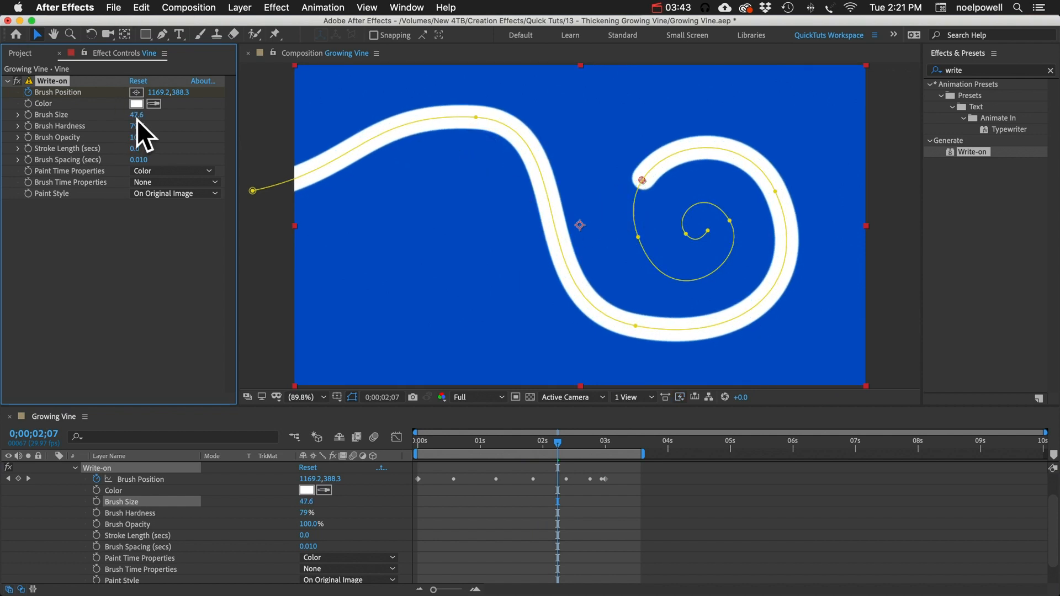
mouse_move(548, 190)
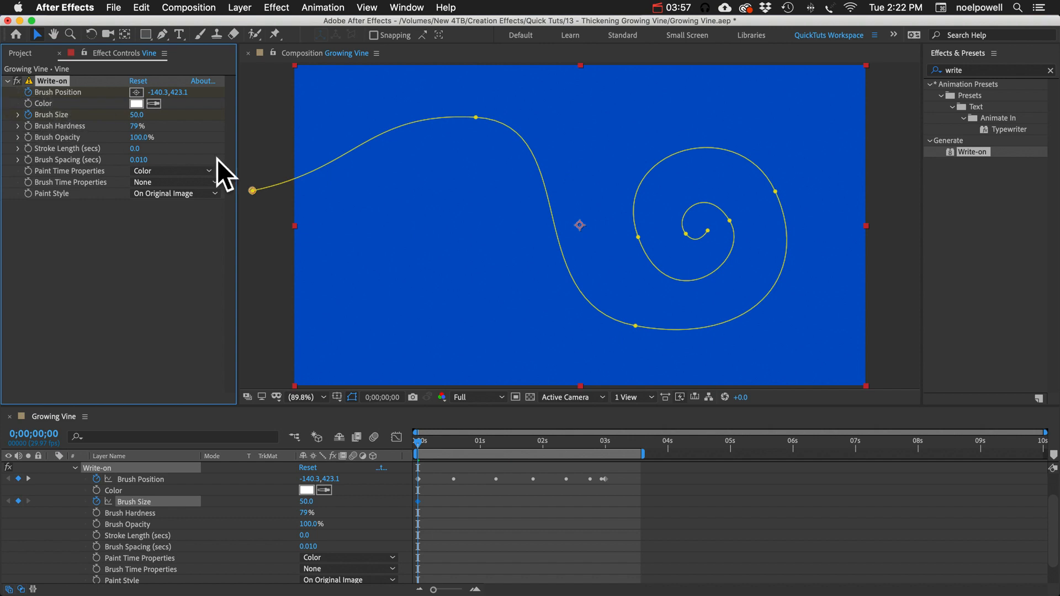
Keyframe Brush Size from 50 at the start to 0 at the end, previewing the taper.
click(605, 442)
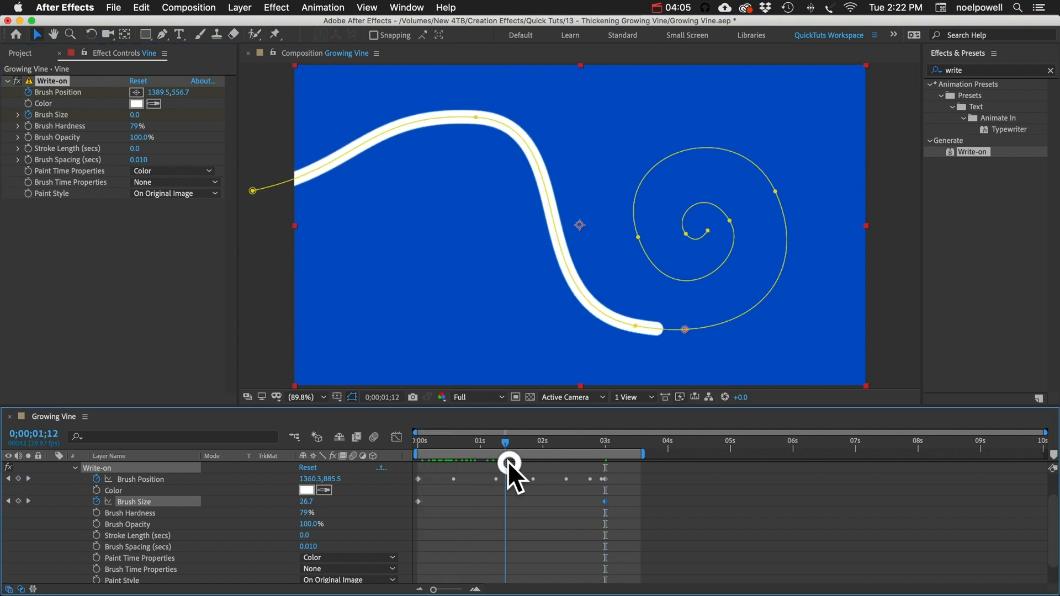
drag(510, 463, 555, 463)
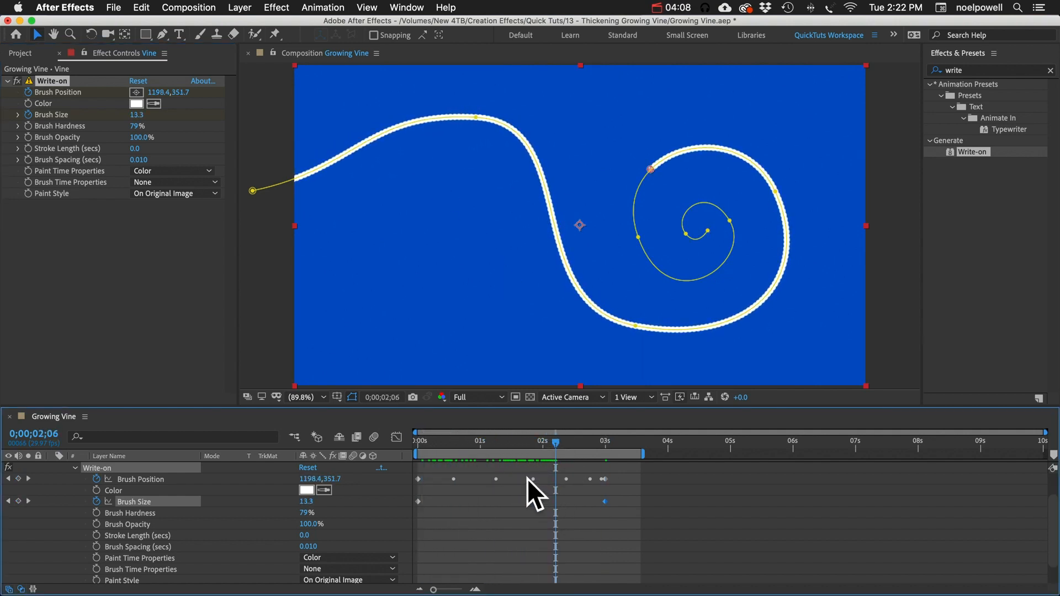
drag(556, 449, 546, 449)
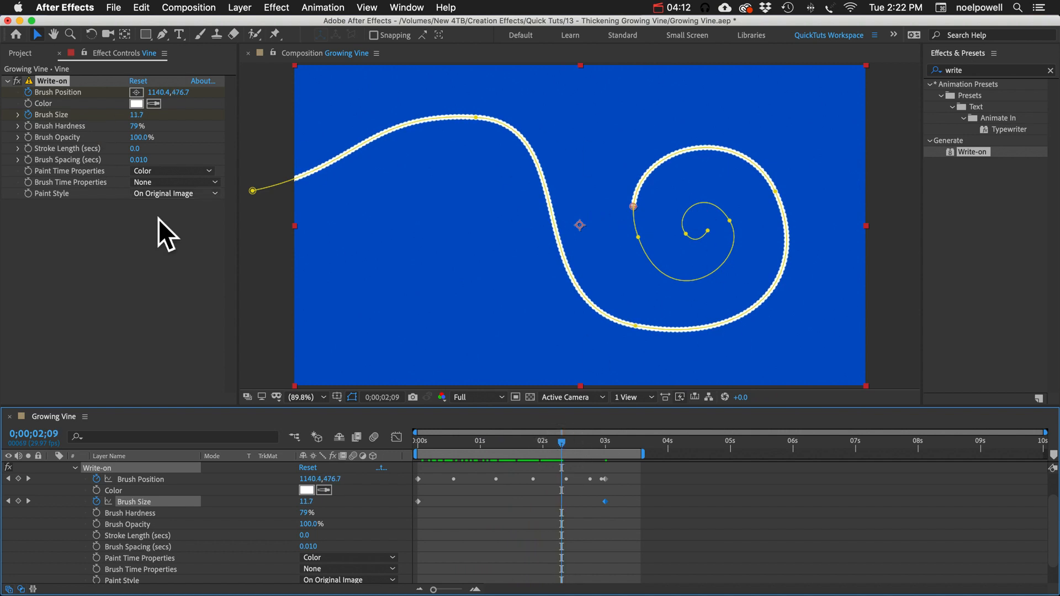
mouse_move(74, 196)
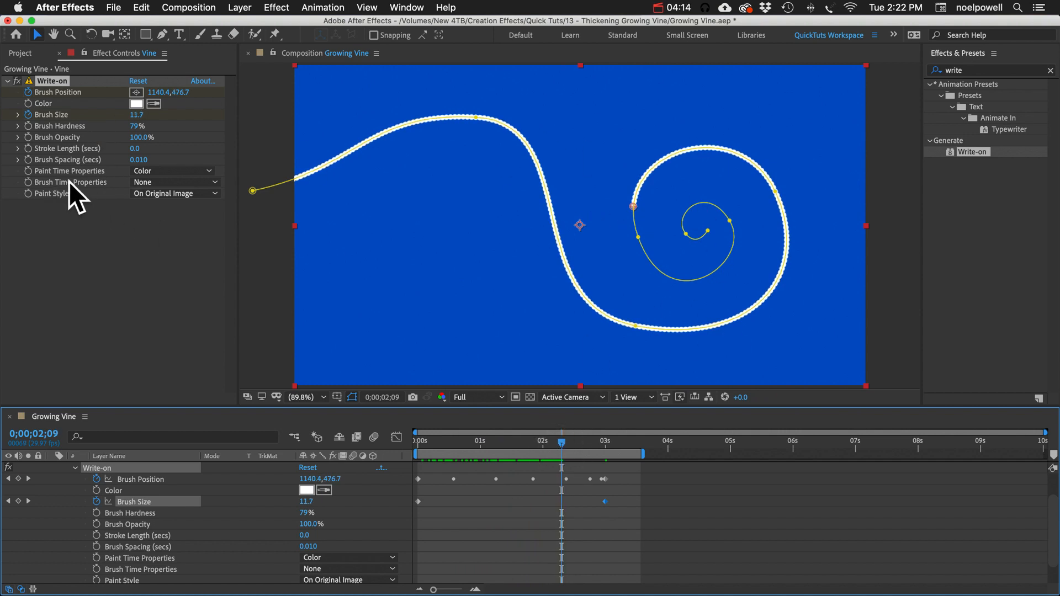
Set Write-on Brush Time Properties to Size.
click(174, 182)
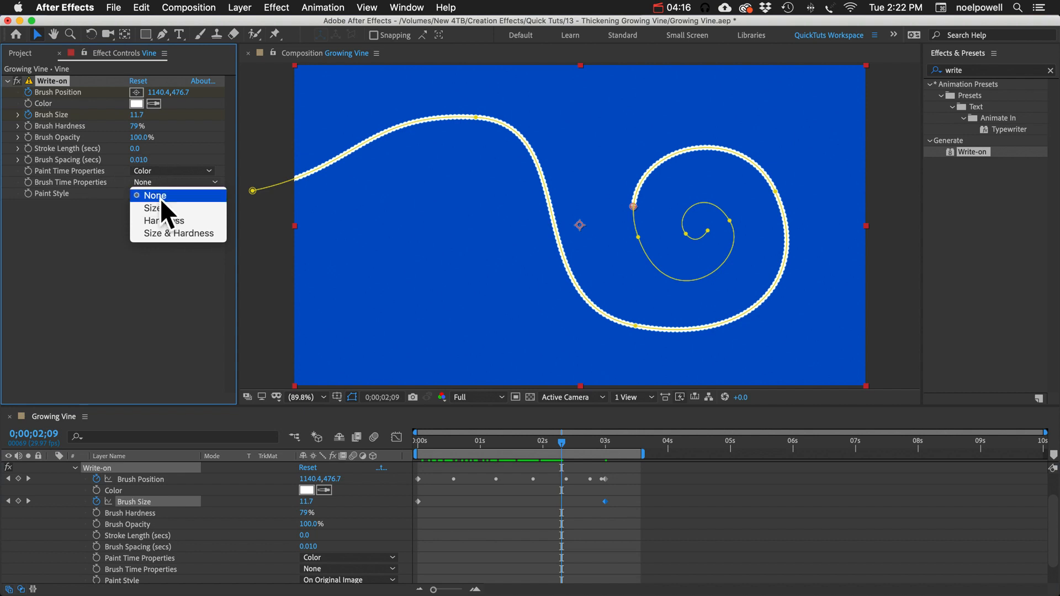
click(153, 208)
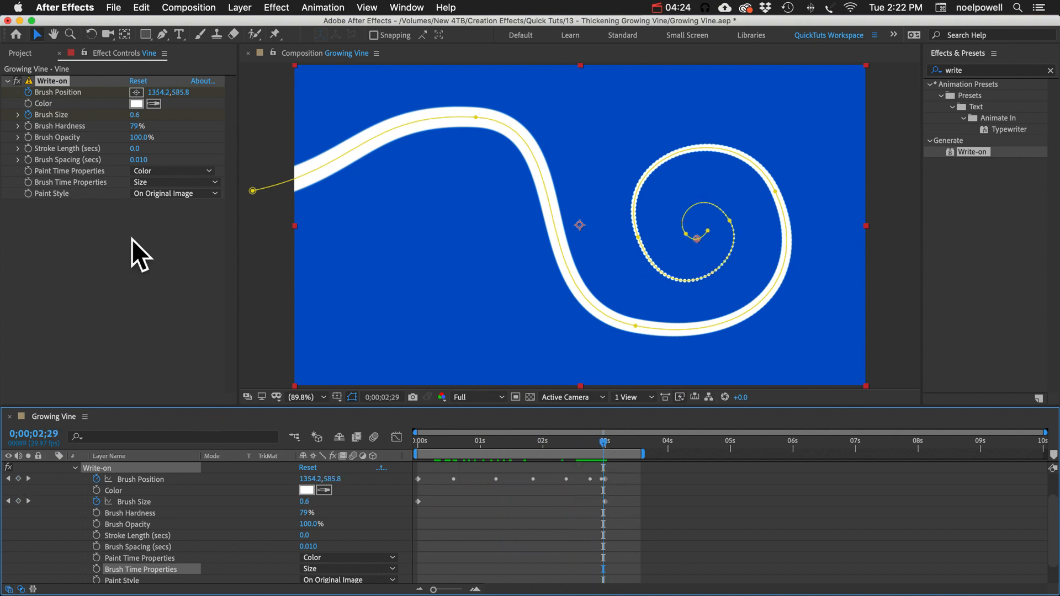
click(136, 103)
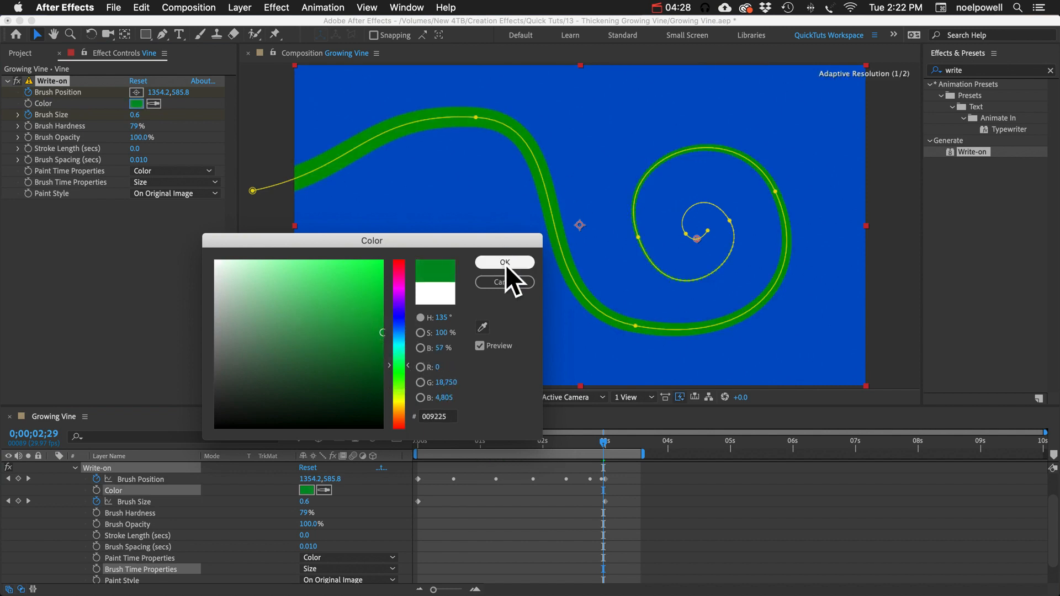
Make the vine stroke green, set Brush Spacing to 0.001, and preview the growth.
click(502, 262)
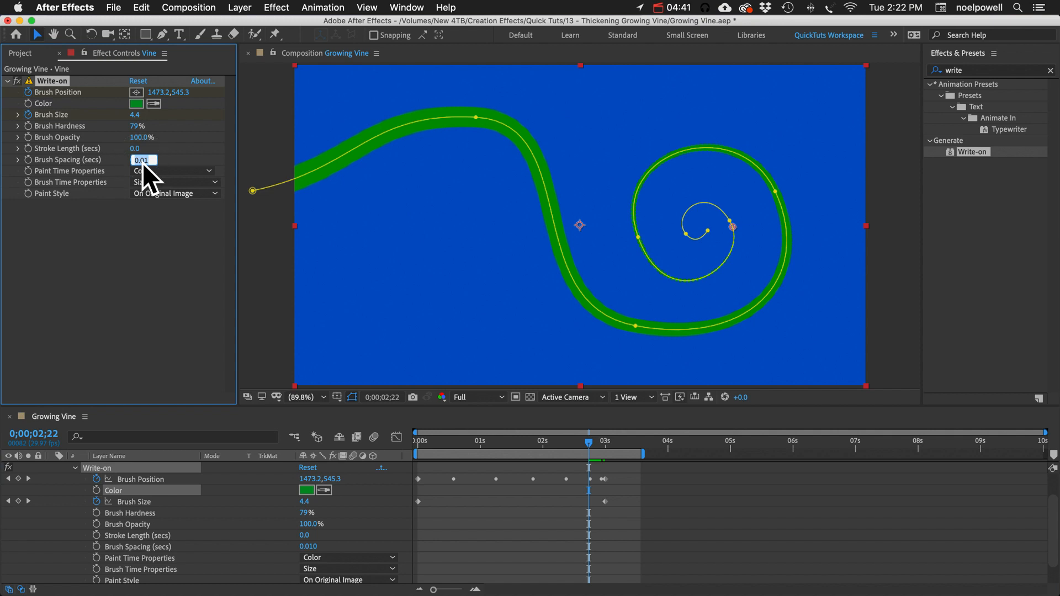
text(0.001)
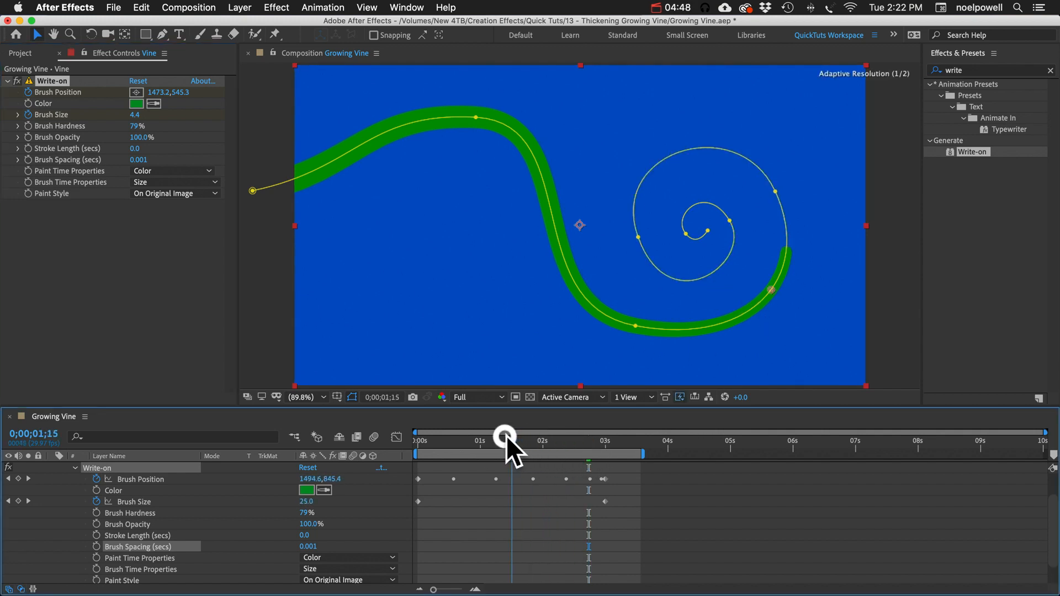
drag(506, 436, 481, 443)
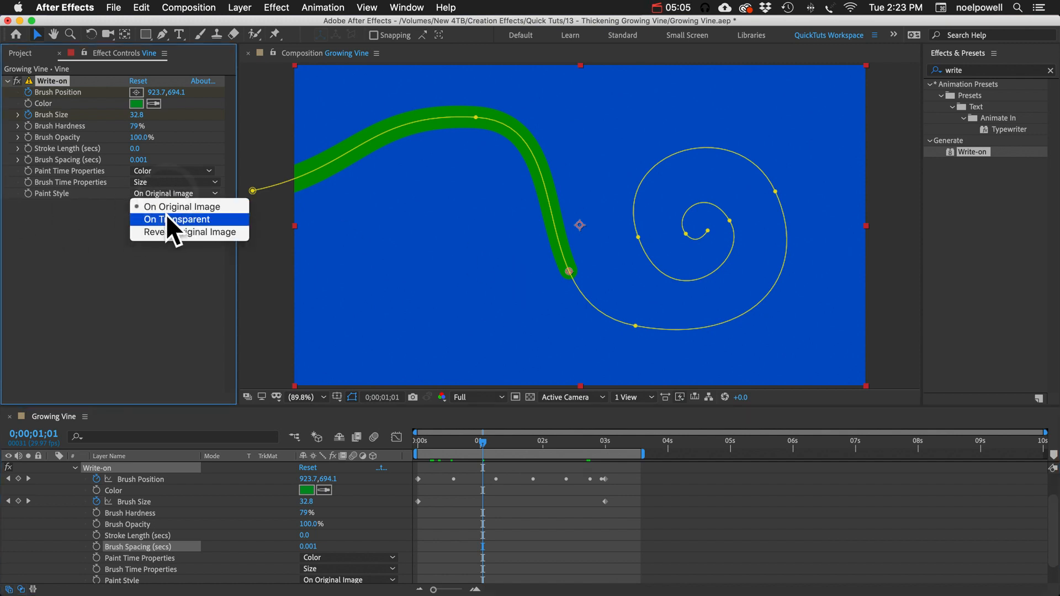
Change Write-on Paint Style to On Transparent.
click(176, 219)
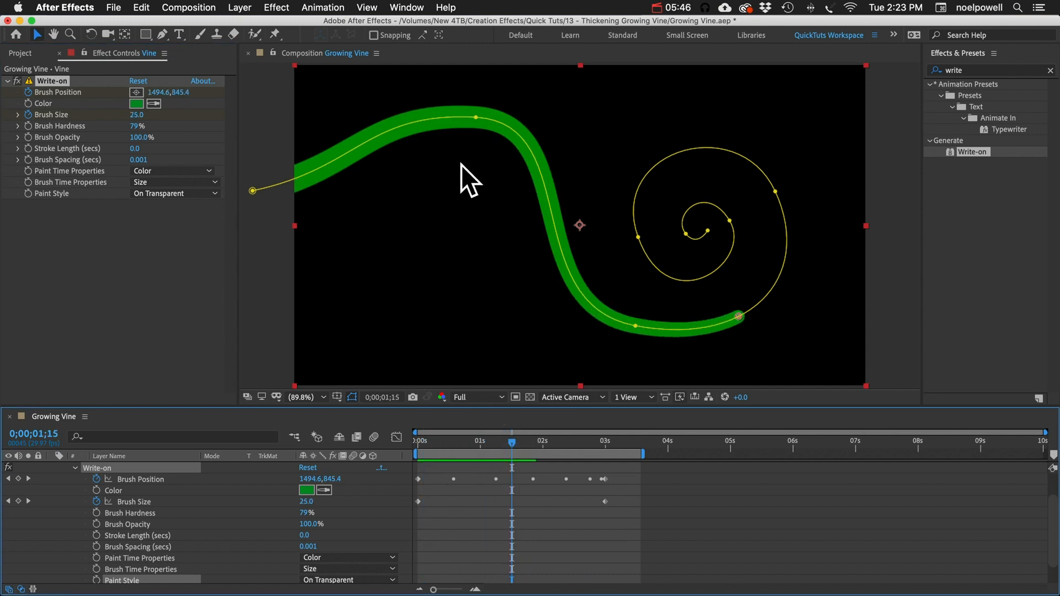
mouse_move(987, 98)
text(simple)
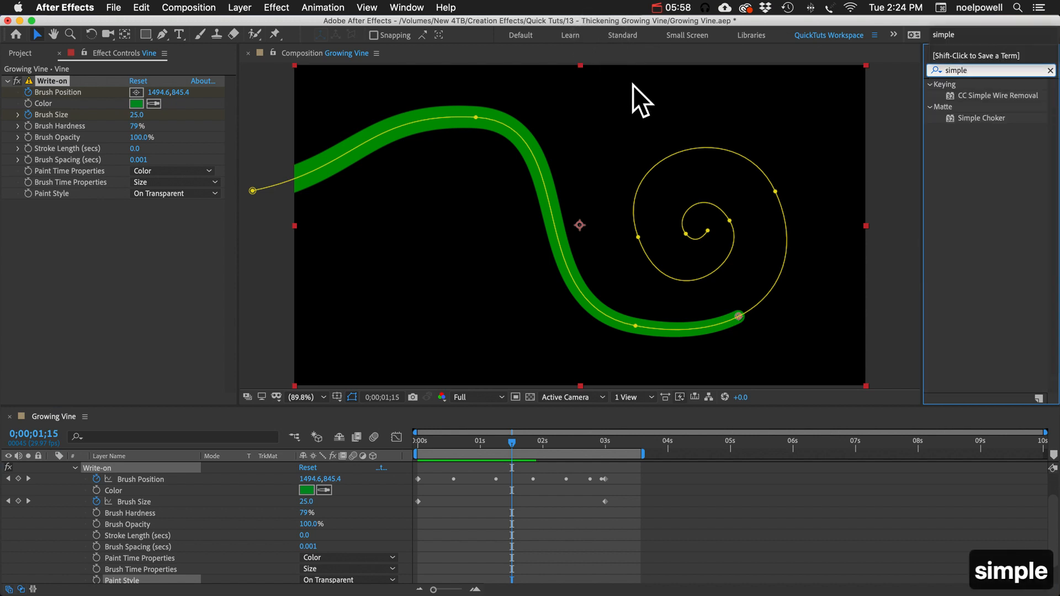
Apply Simple Choker to Vine, raise Choke Matte to test, and preview another frame.
double_click(981, 118)
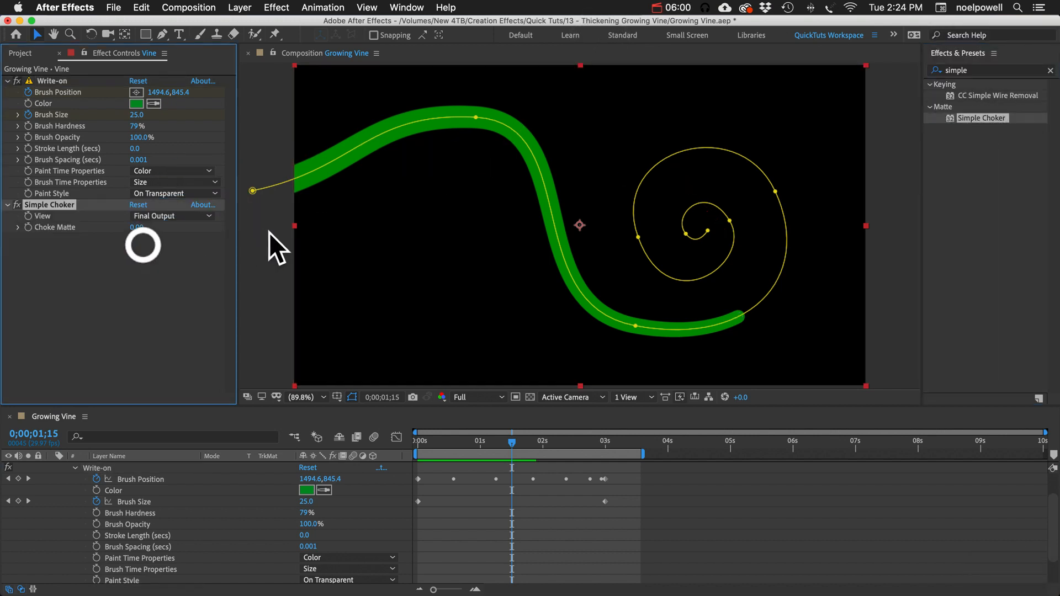
drag(137, 226, 181, 227)
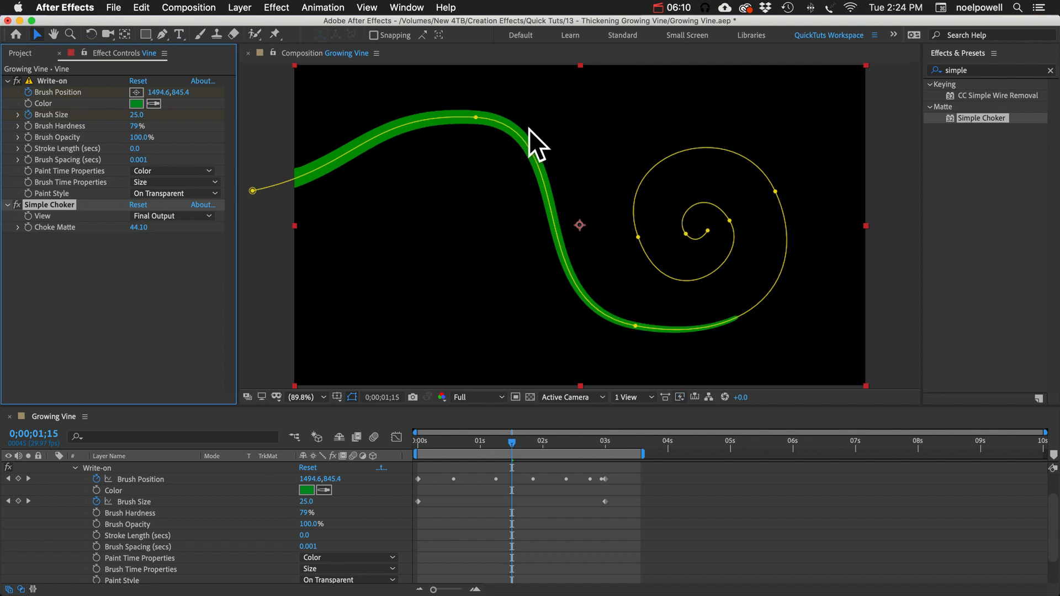
mouse_move(514, 165)
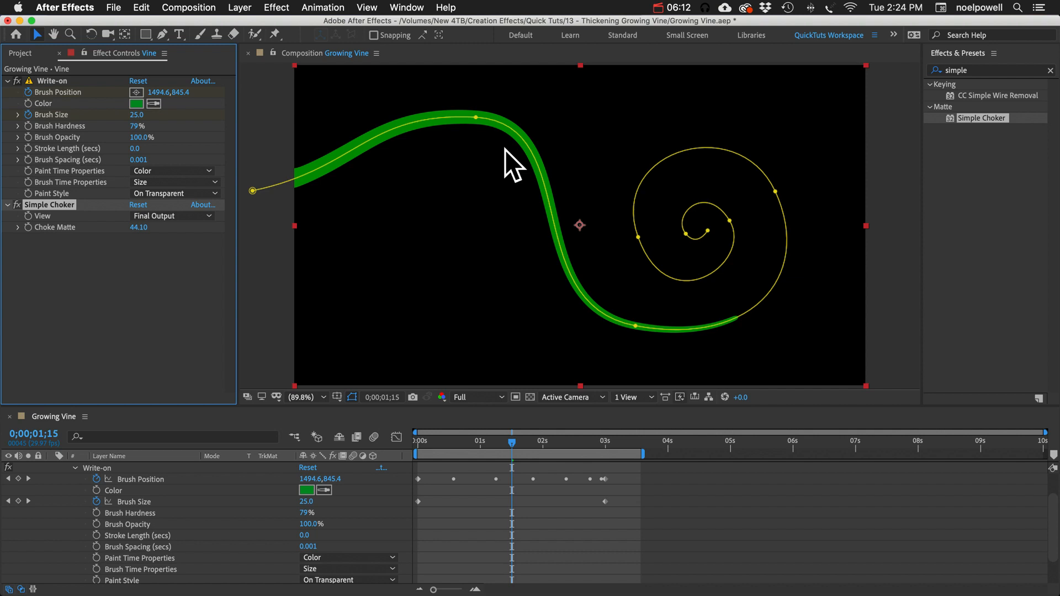
mouse_move(566, 465)
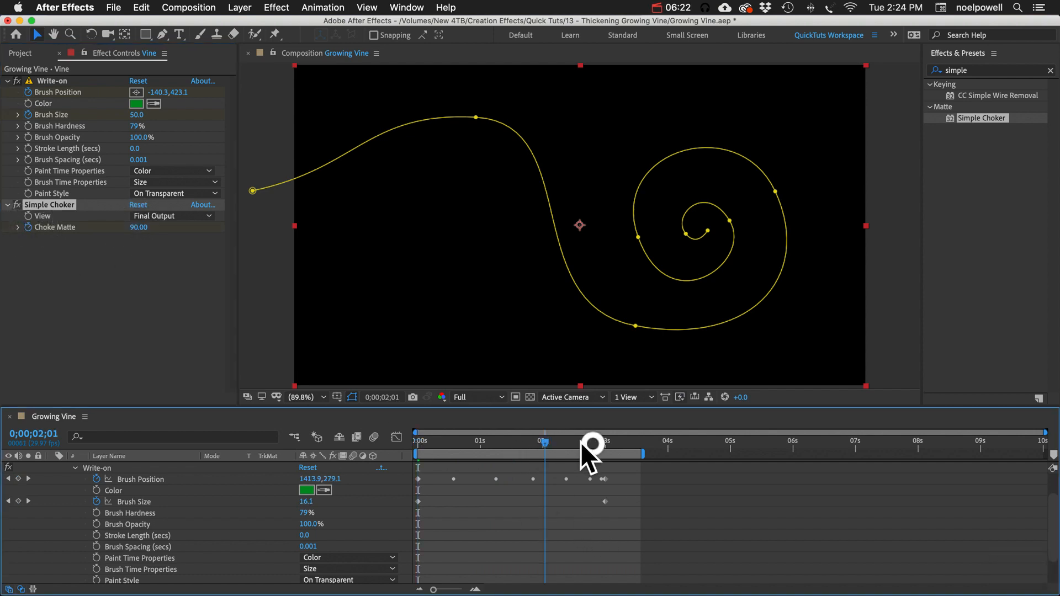
drag(591, 443, 604, 443)
text(0)
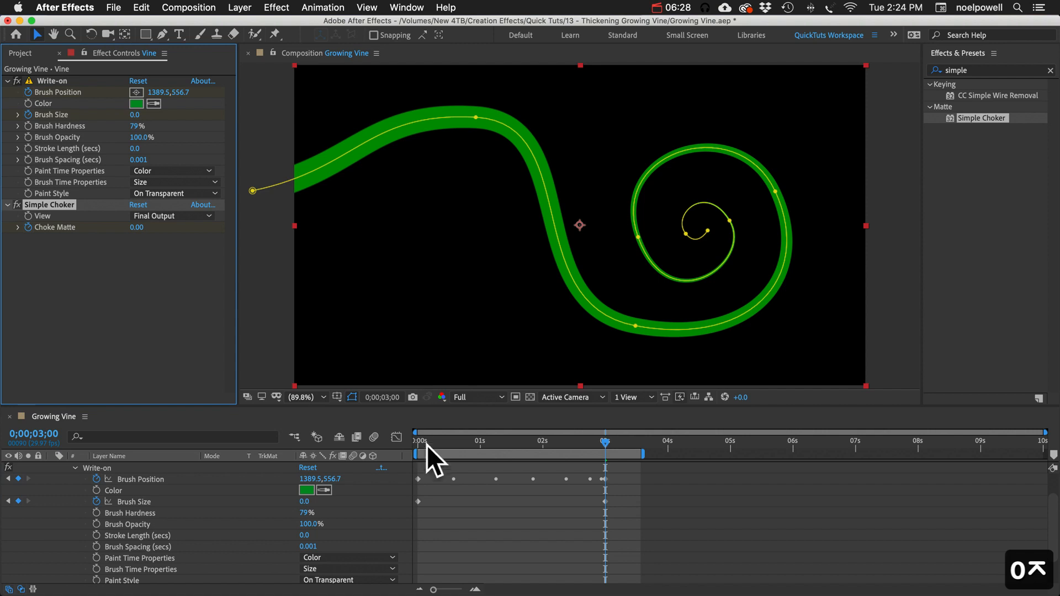
Scrub through the vine's growth and set Simple Choker's Choke Matte to 5.
drag(603, 445, 454, 445)
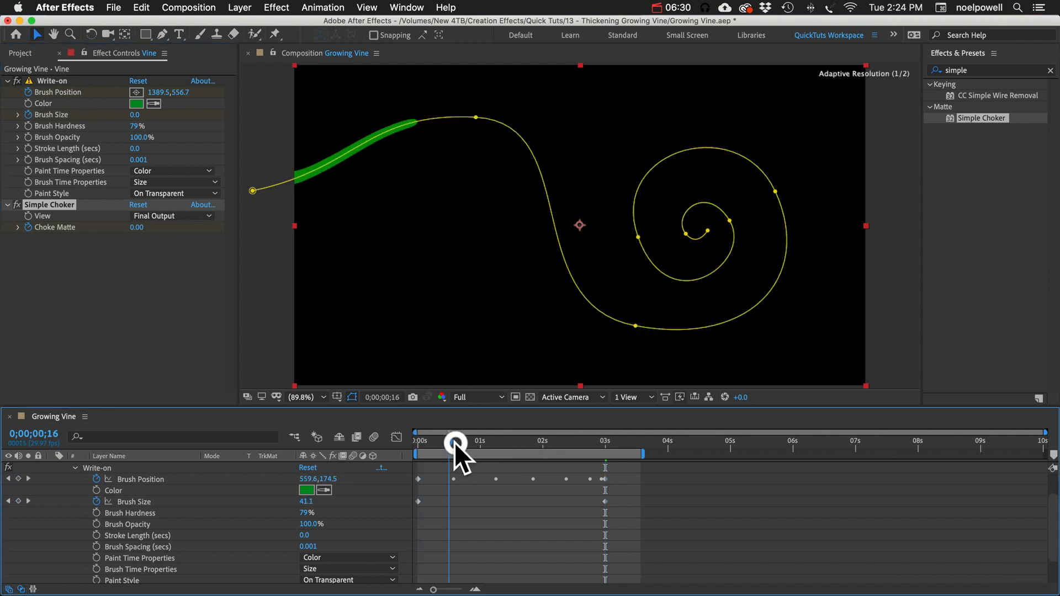
drag(453, 447, 541, 448)
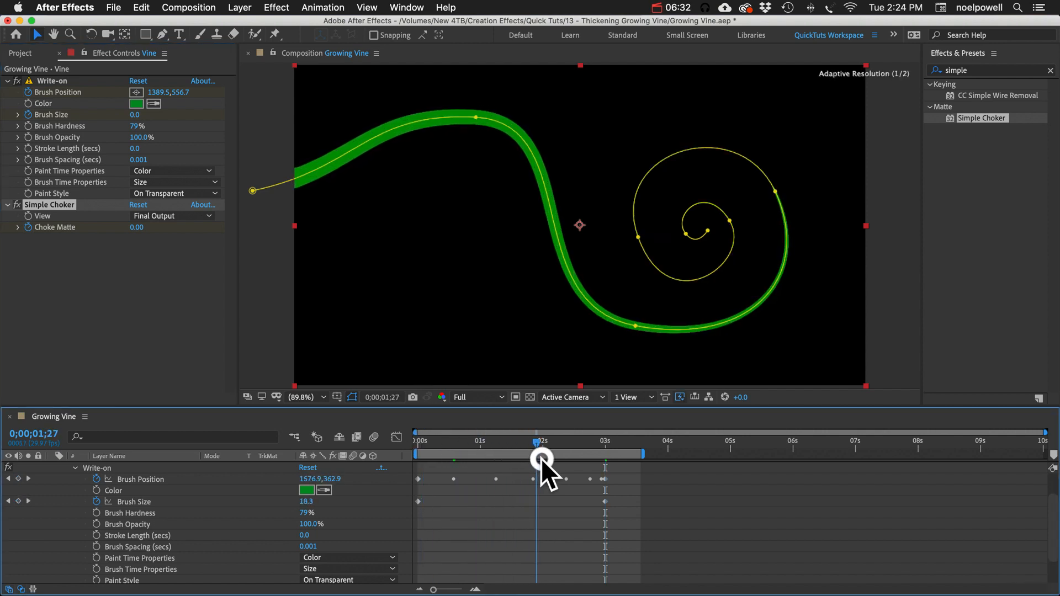
drag(541, 462, 591, 461)
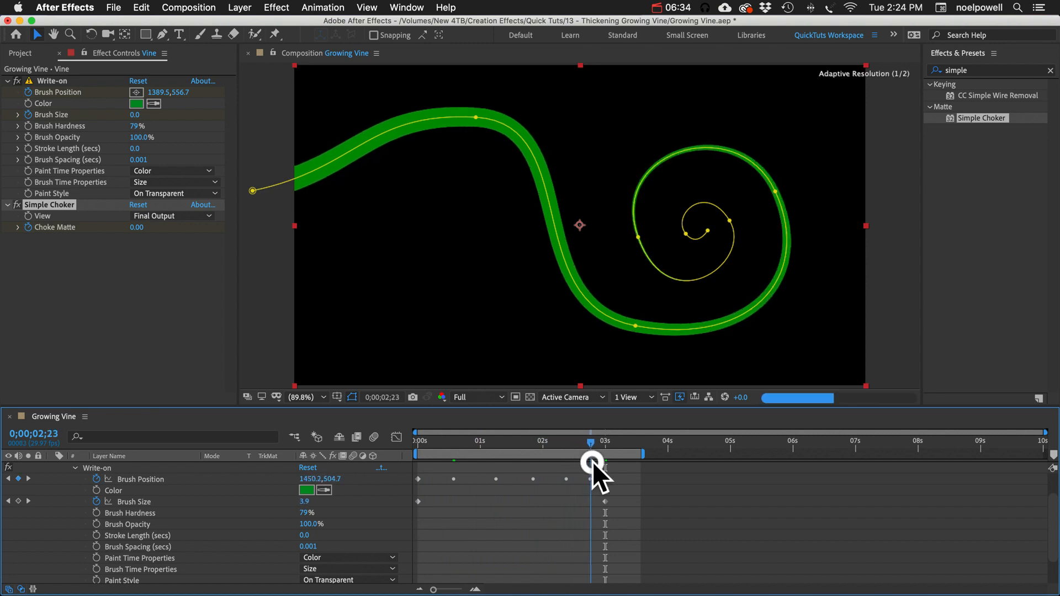
drag(591, 462, 566, 446)
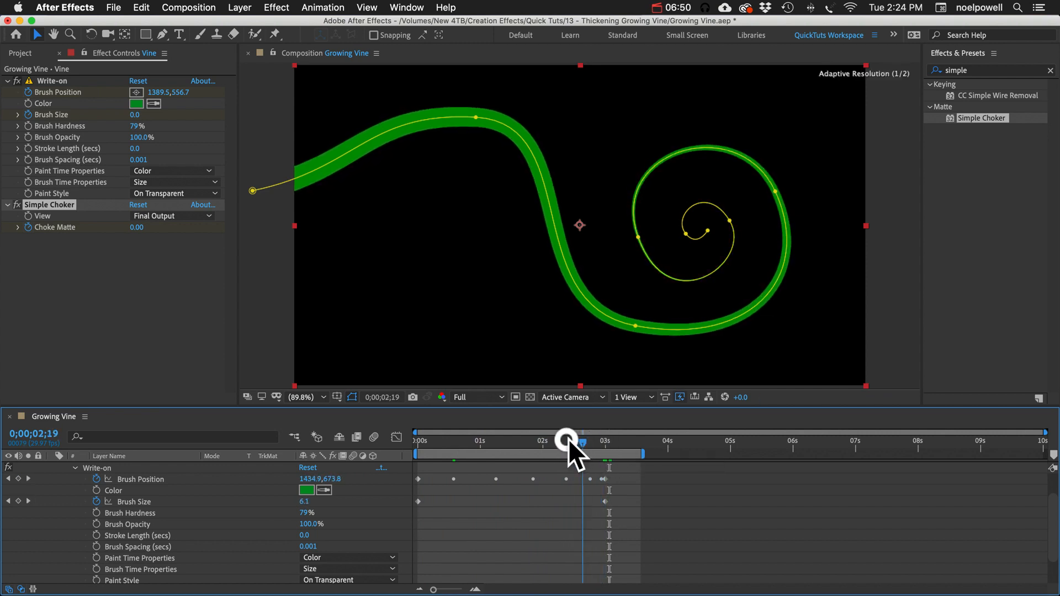
drag(568, 440, 462, 430)
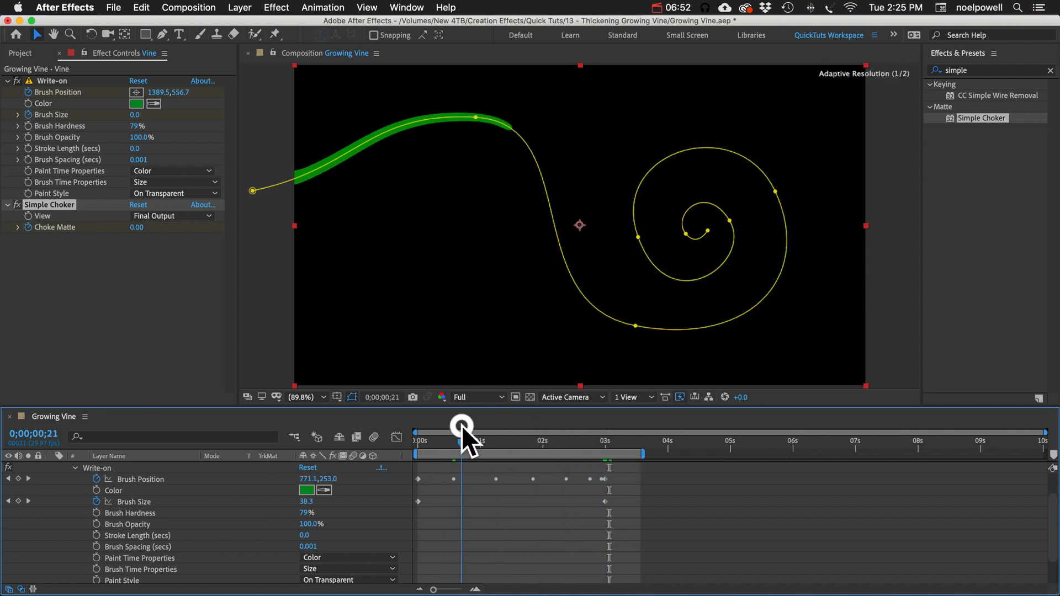
drag(461, 428, 539, 448)
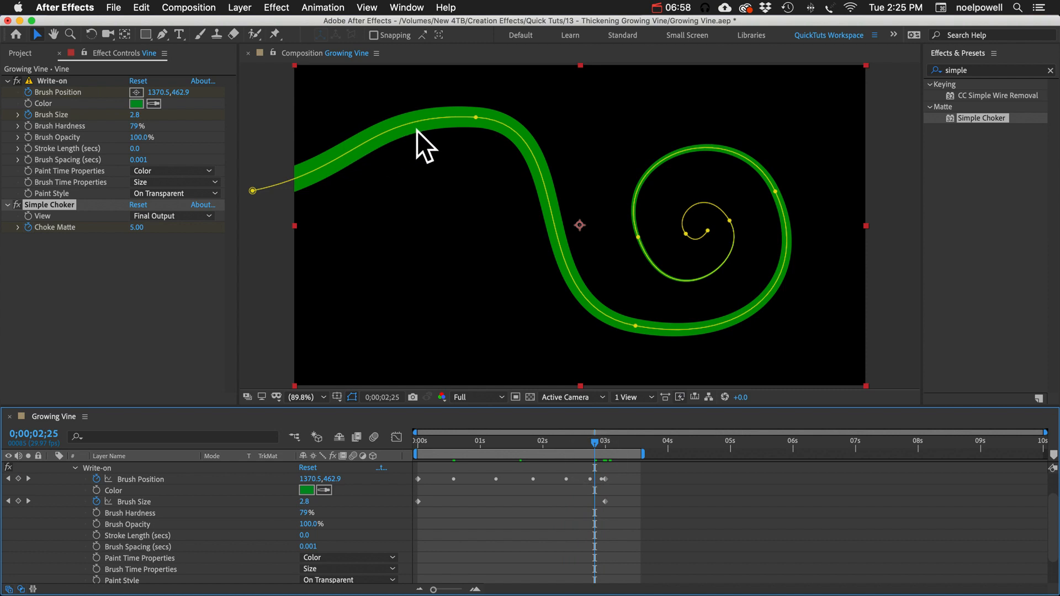
mouse_move(301, 189)
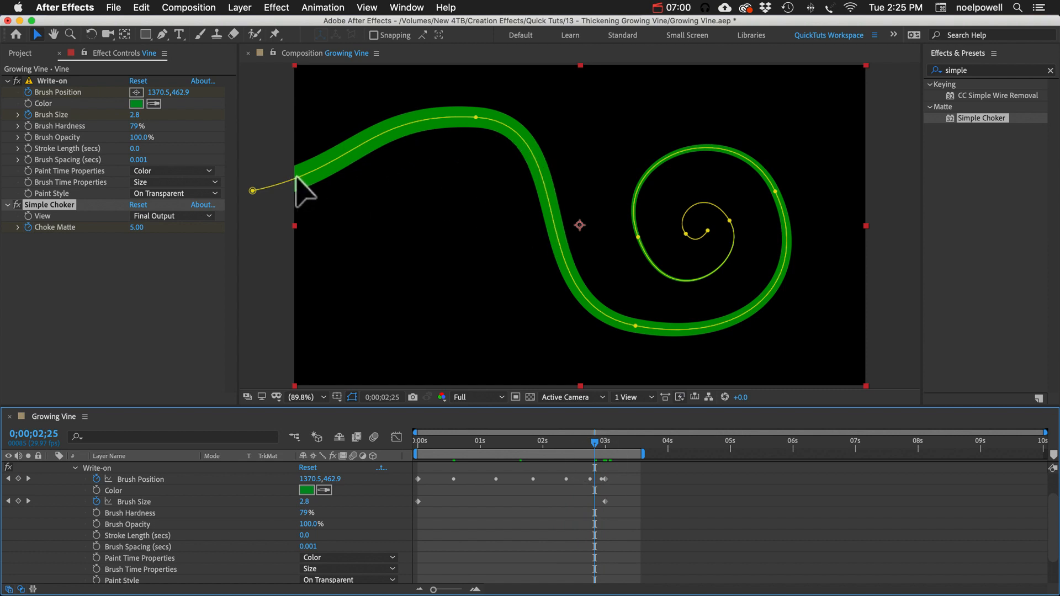
mouse_move(757, 203)
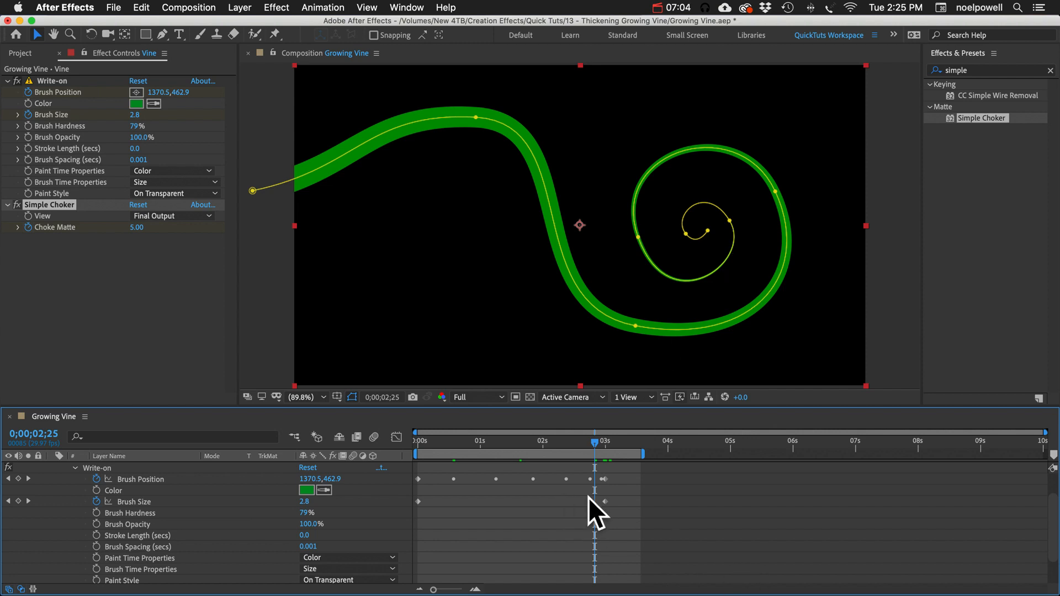
Apply Easy Ease In to the vine's last Brush Position keyframe.
click(603, 479)
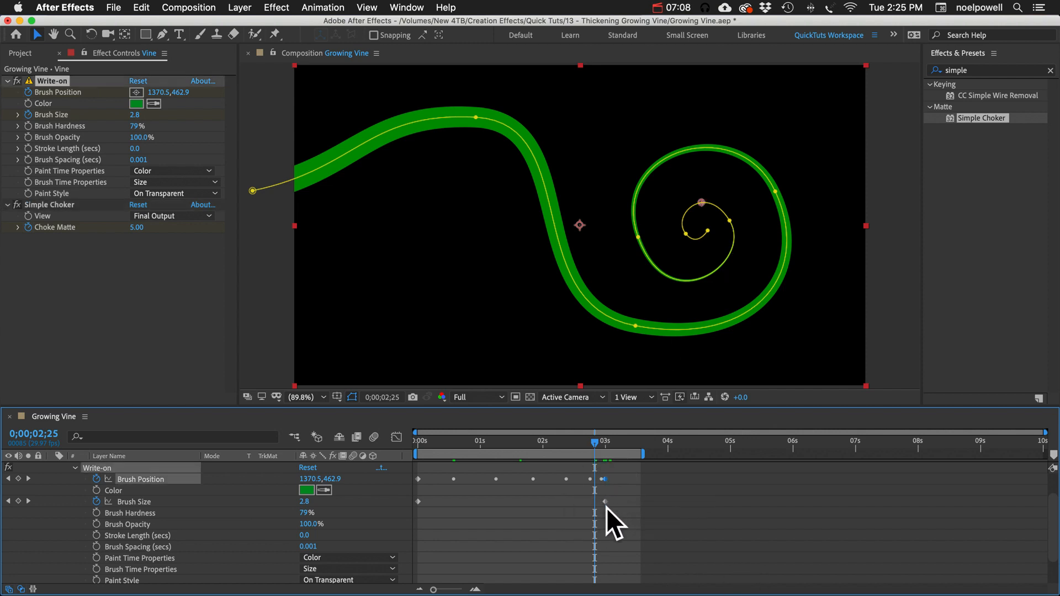
mouse_move(612, 484)
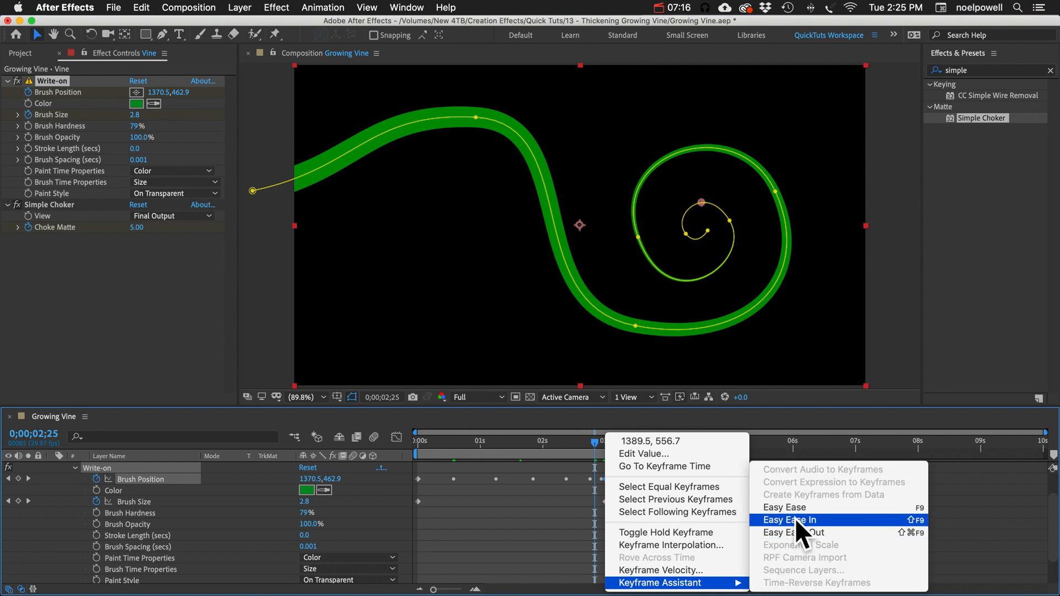
click(791, 520)
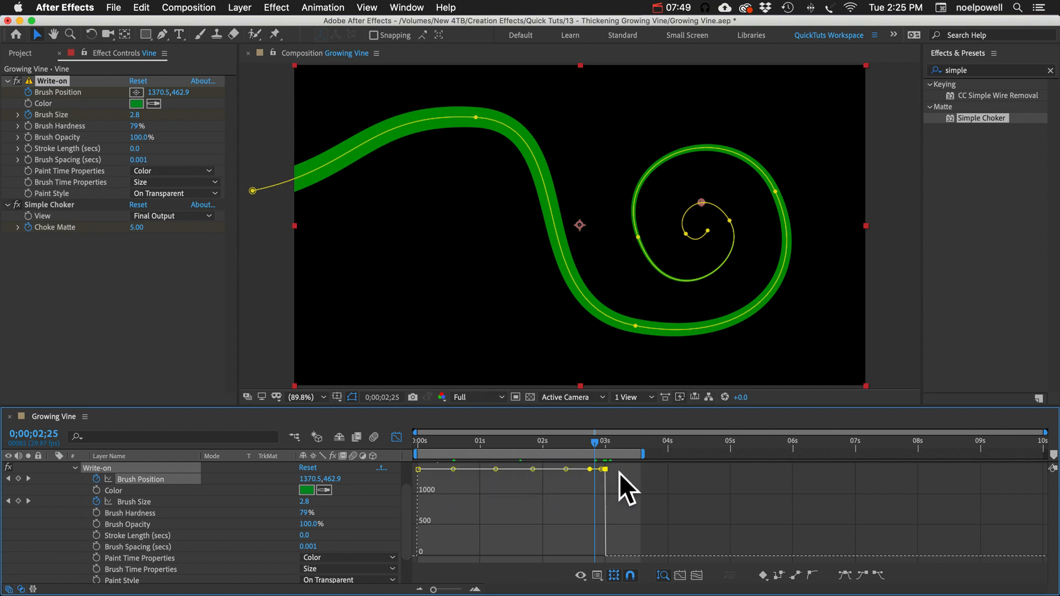
mouse_move(461, 500)
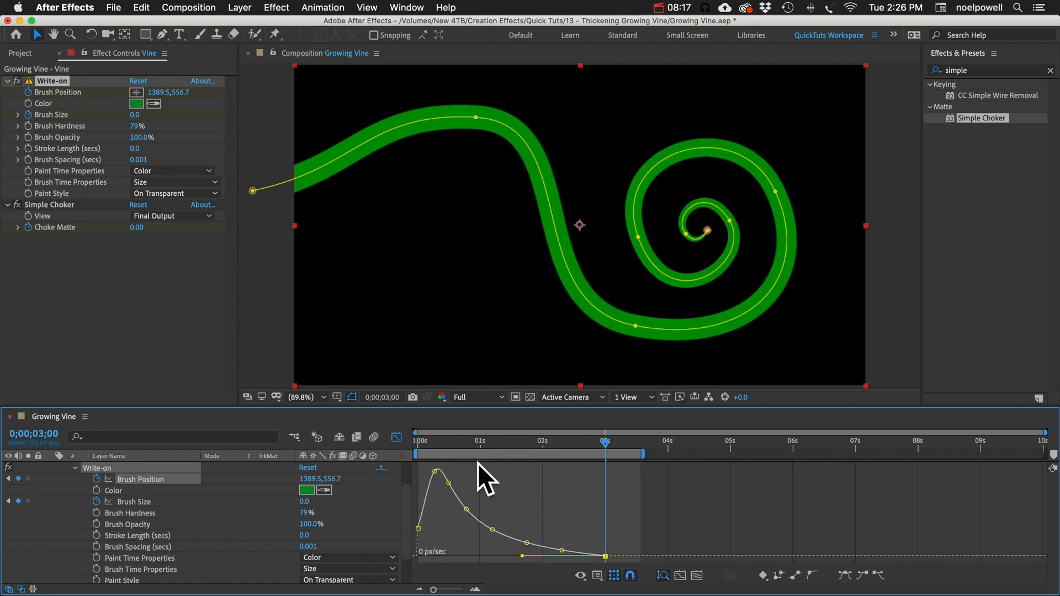
mouse_move(605, 556)
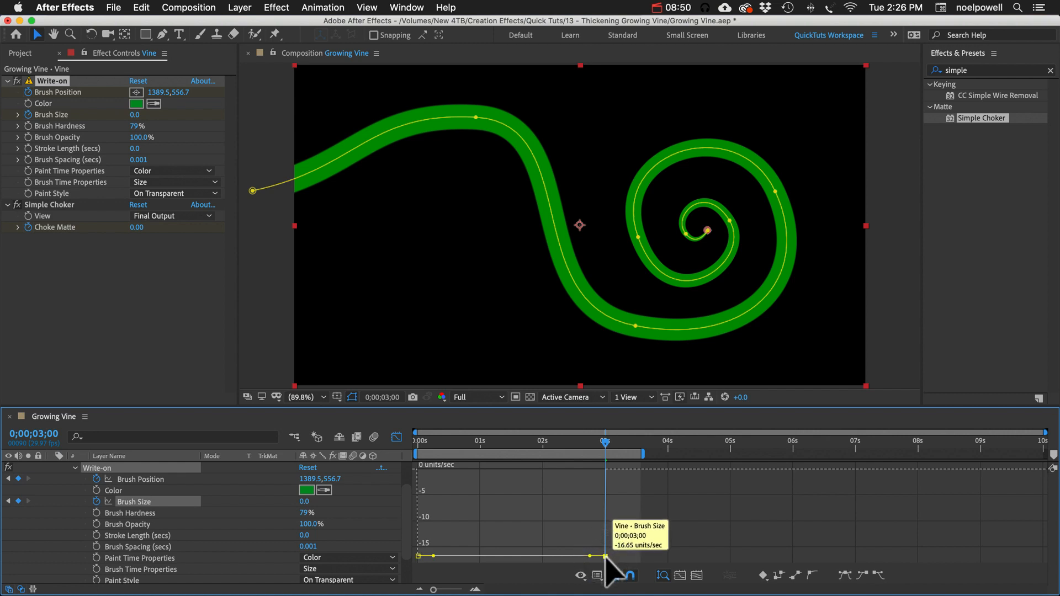
Drag the final Brush Size keyframe's influence handle in the Graph Editor to smooth the thickness ramp.
drag(602, 555, 605, 469)
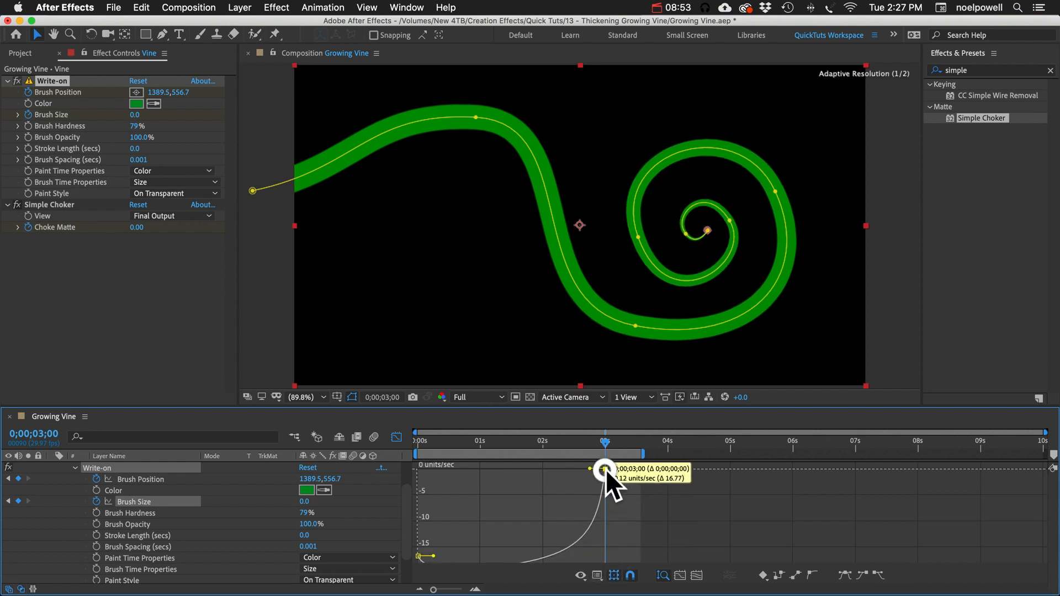
drag(605, 469, 436, 556)
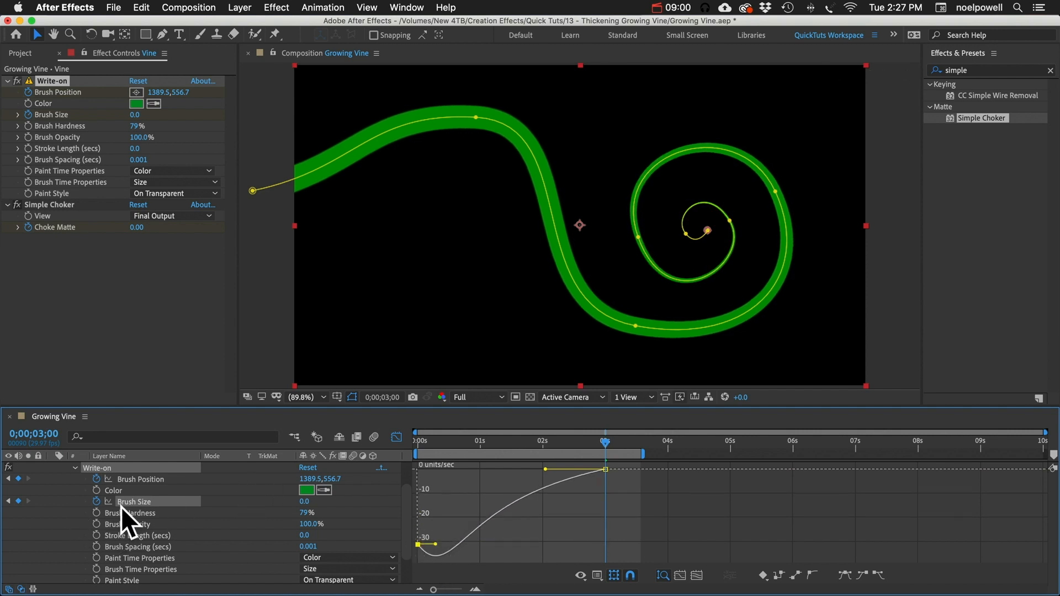
click(396, 436)
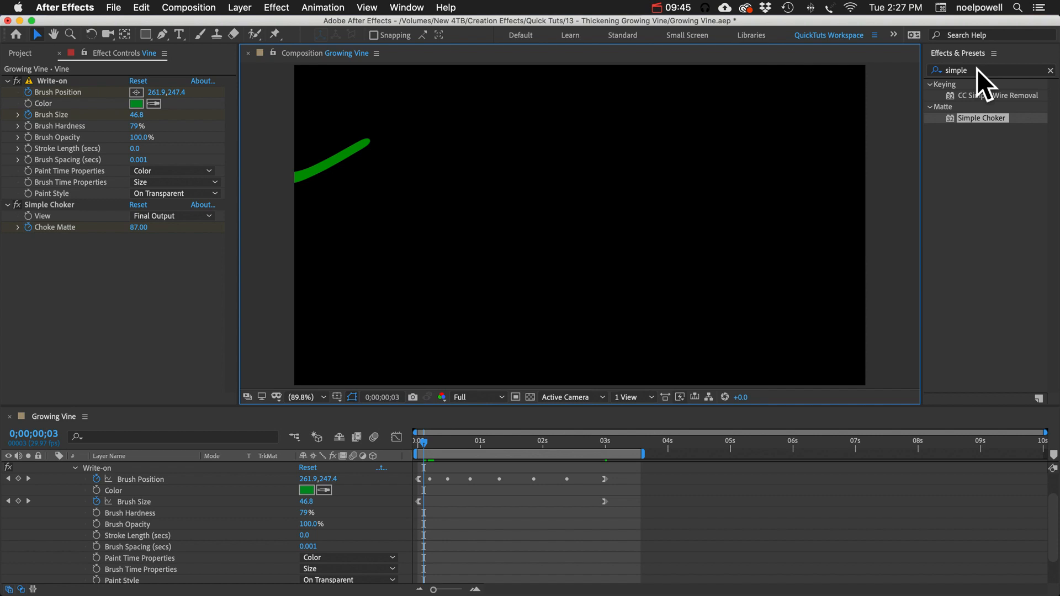
Find CC Flo Motion with a 'flo' search and place Knot 1 at the vine tip.
text(flo)
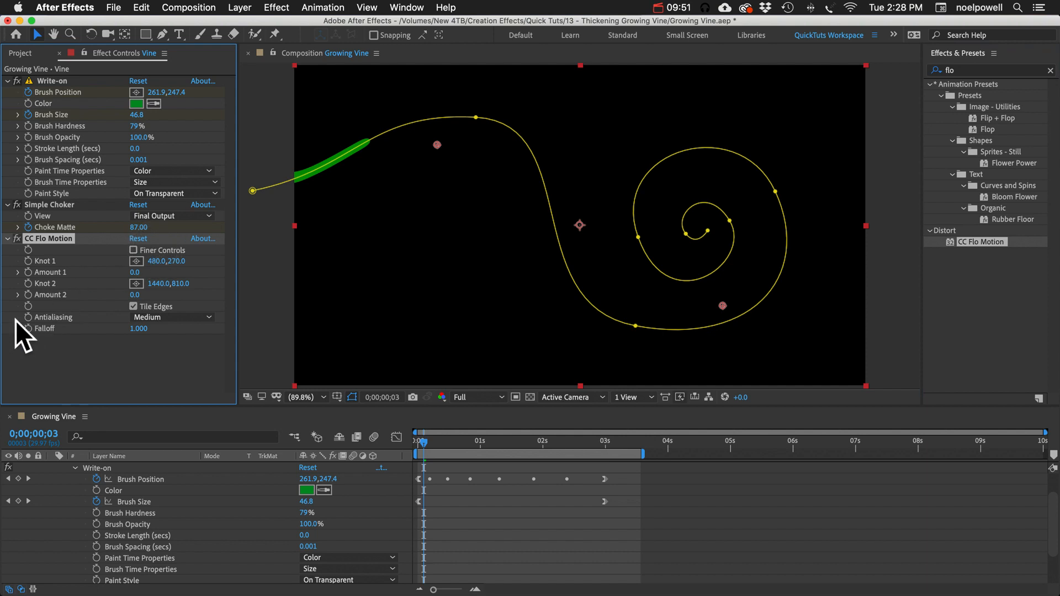
mouse_move(51, 277)
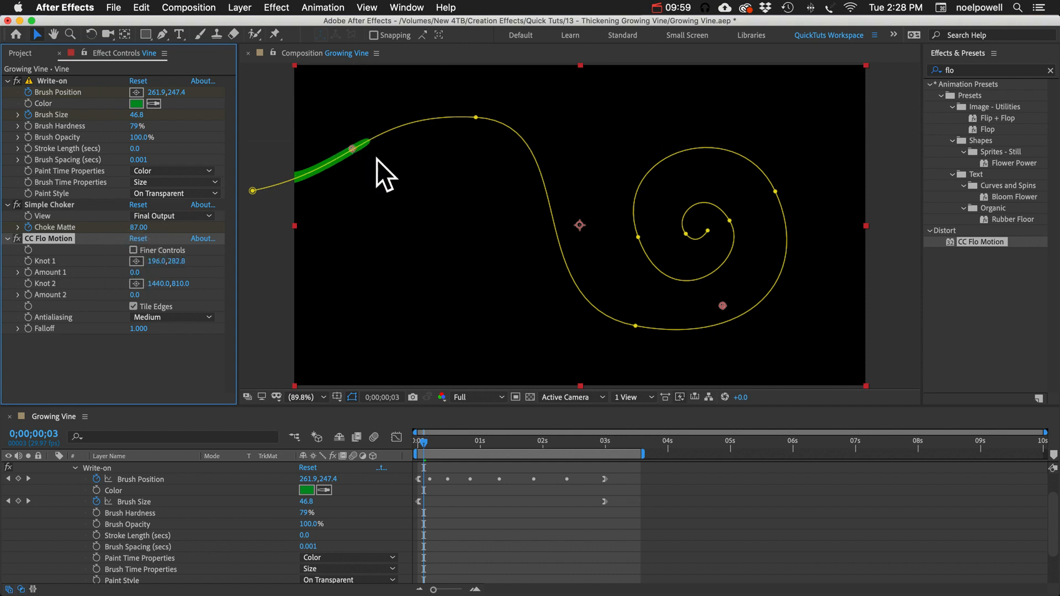
drag(135, 272, 162, 271)
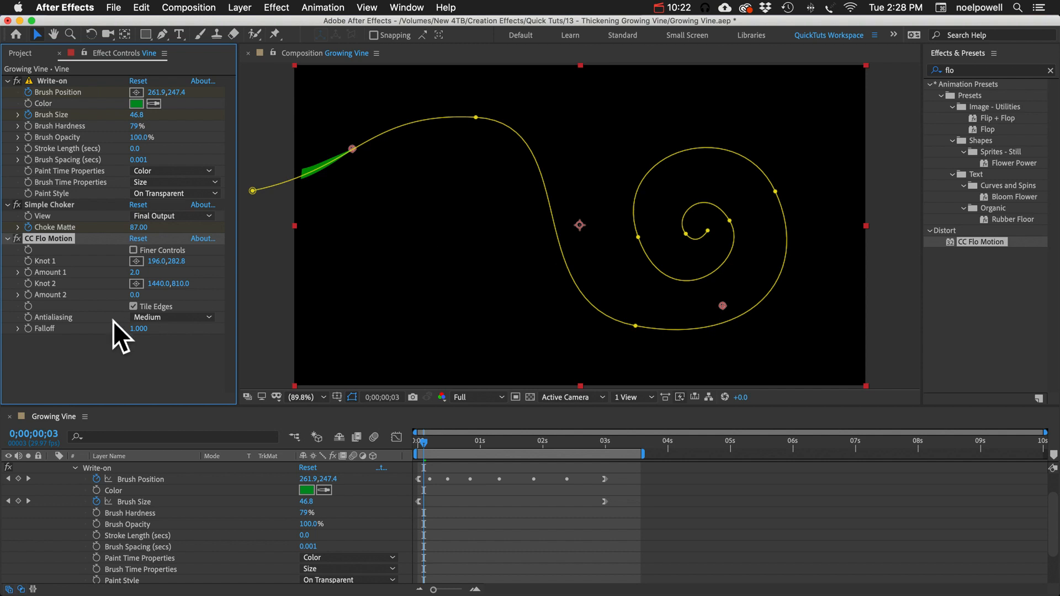
mouse_move(35, 277)
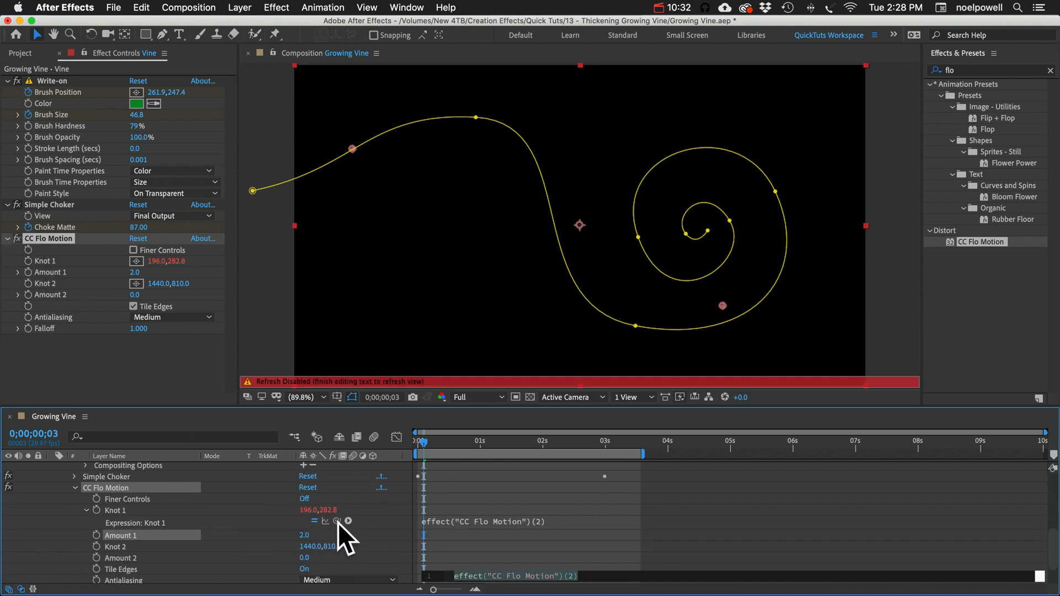
mouse_move(336, 521)
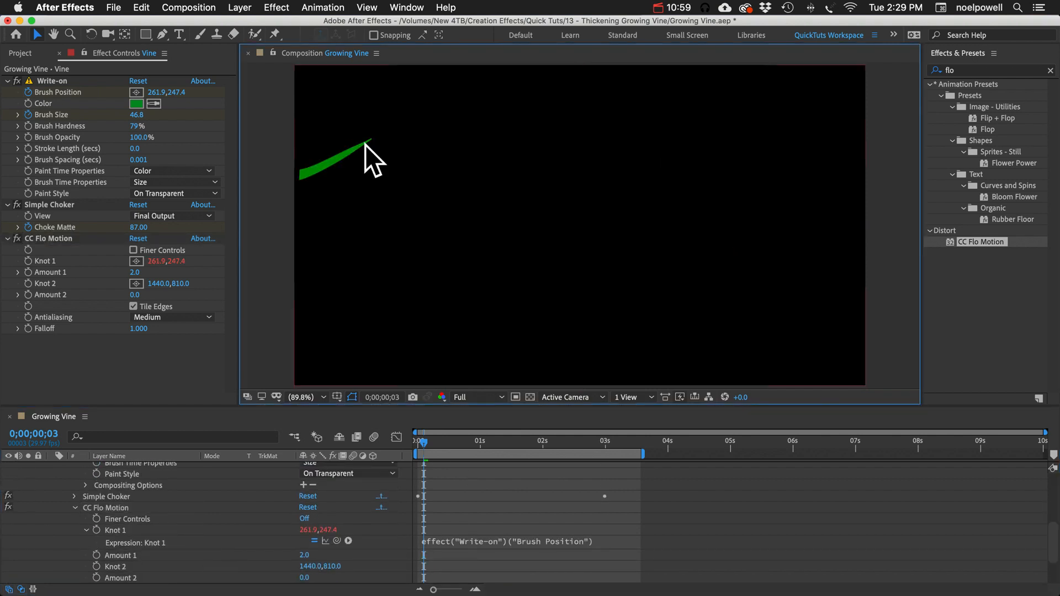
mouse_move(394, 211)
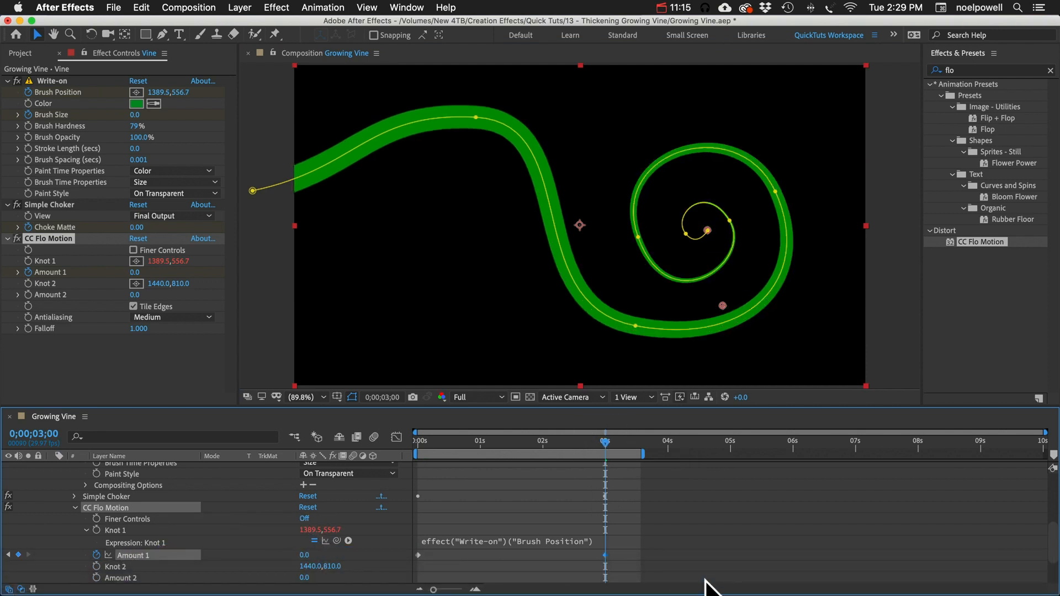
Scrub through the vine's growth to check the pointed tip with Falloff at 0.1.
click(397, 436)
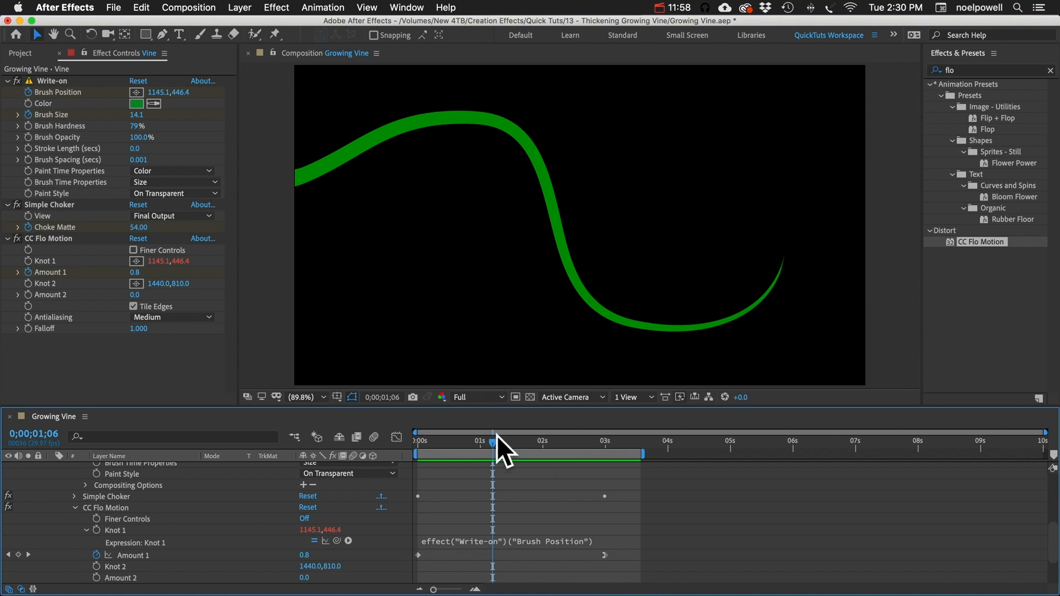
drag(492, 454, 574, 454)
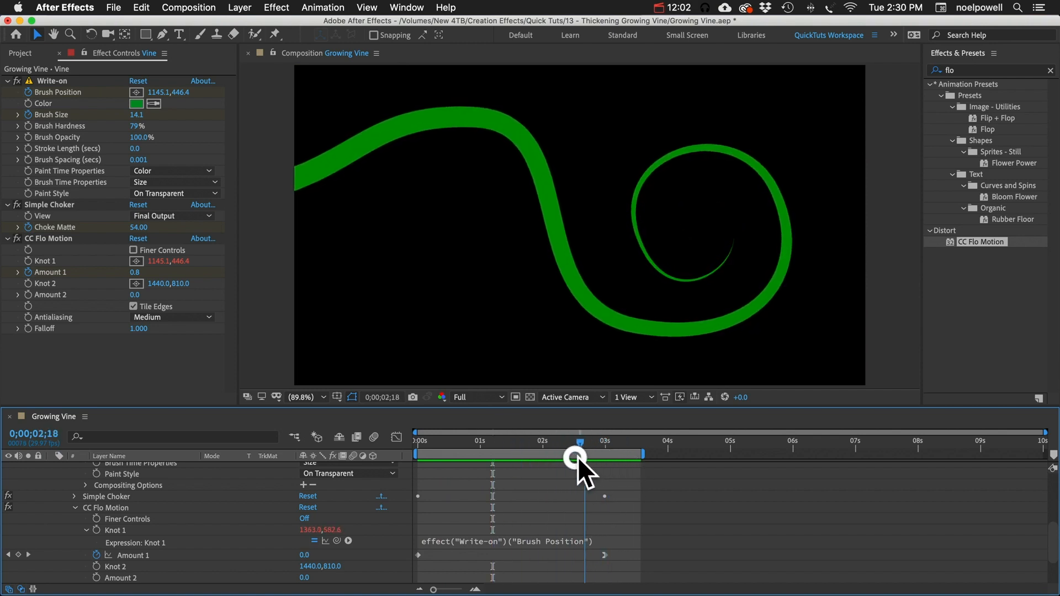
drag(575, 455, 605, 466)
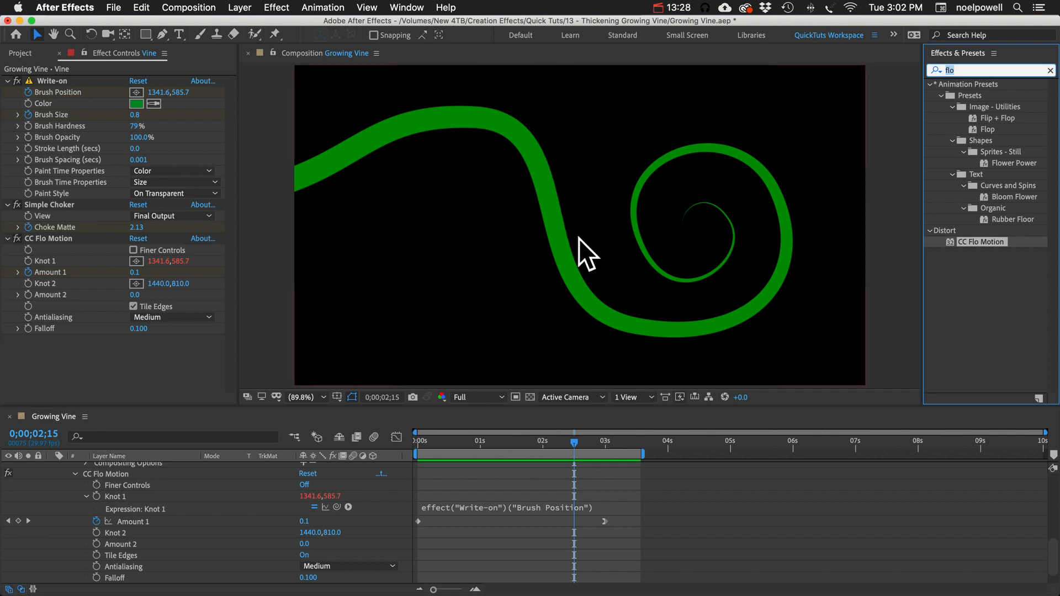
Apply Turbulent Displace to the vine with Amount 30 and Size 134.
text(turb)
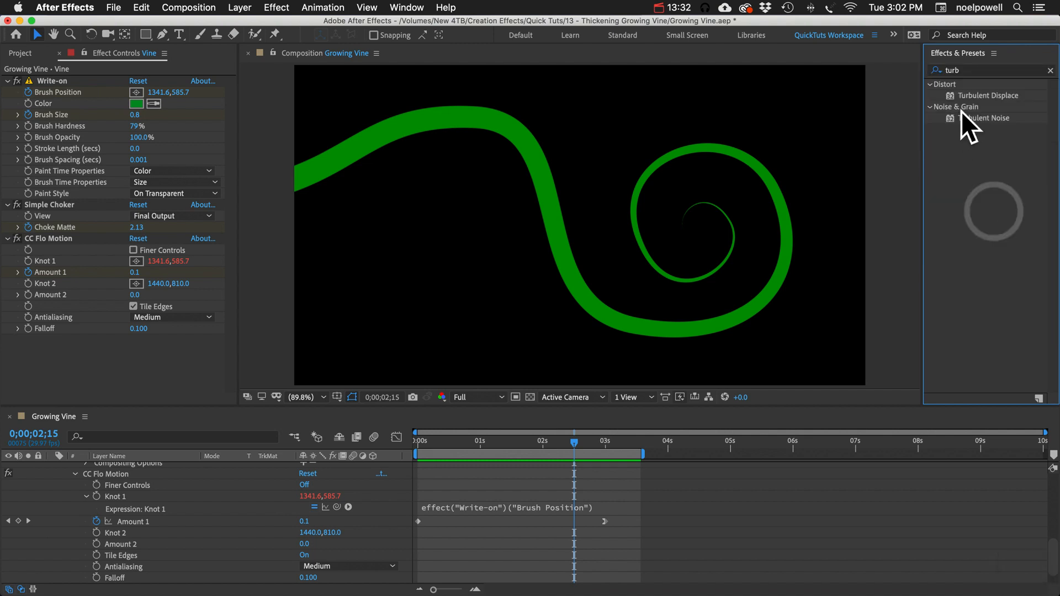
drag(988, 95, 144, 361)
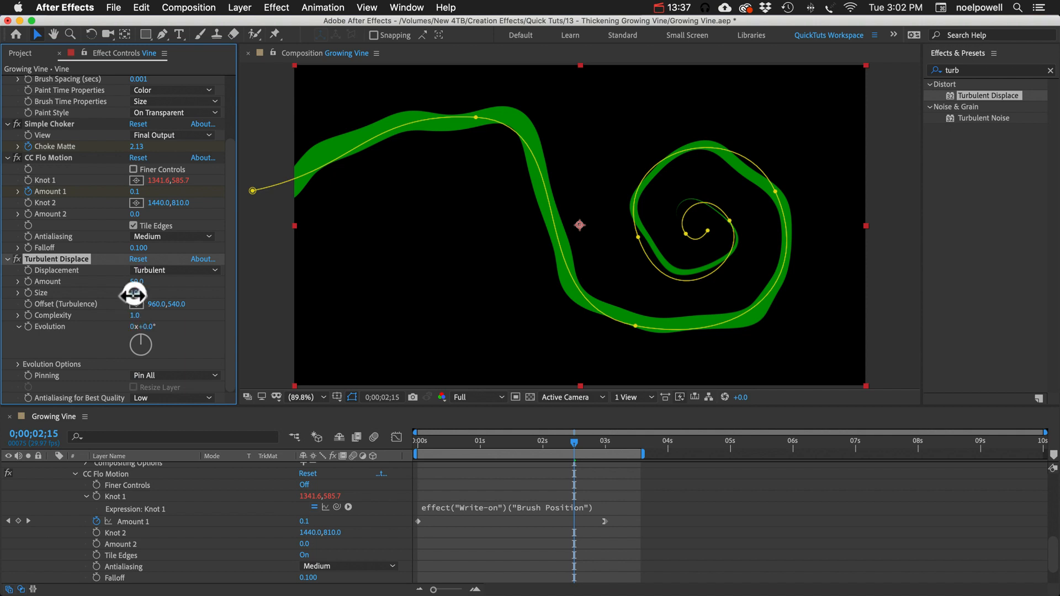
drag(135, 281, 166, 281)
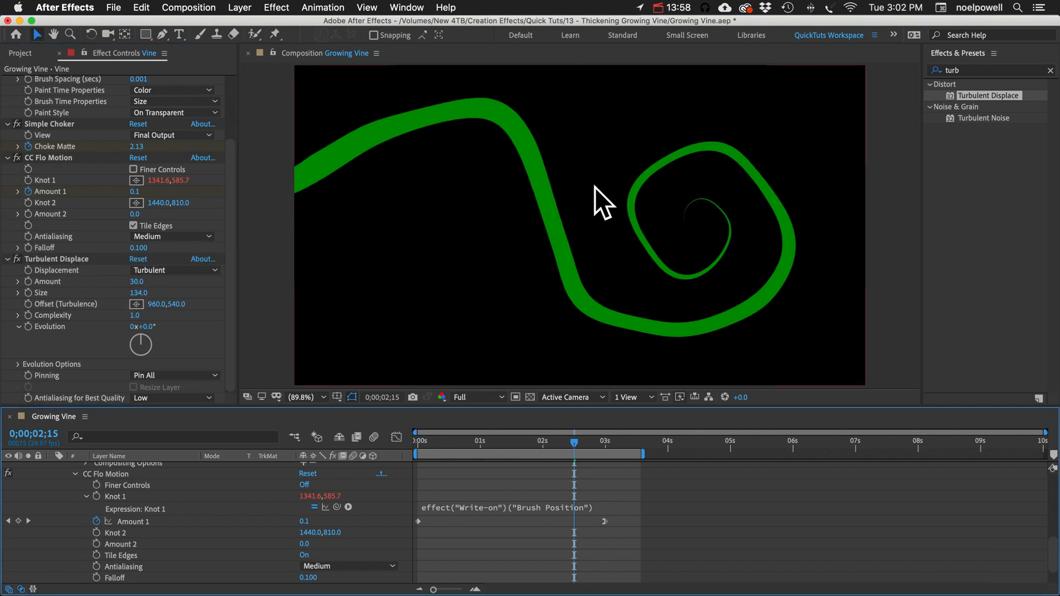
mouse_move(541, 227)
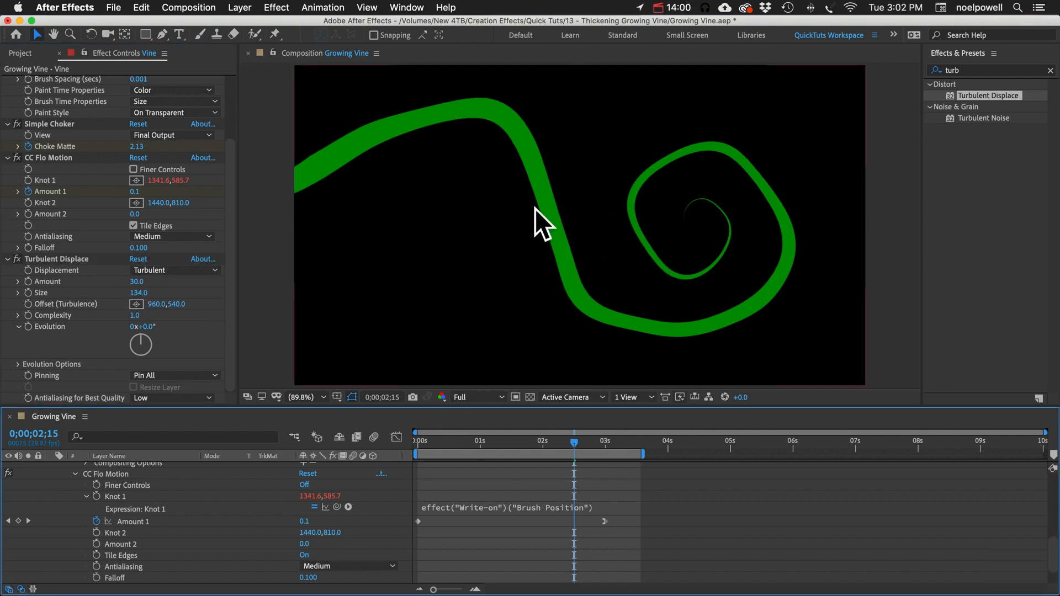
mouse_move(618, 341)
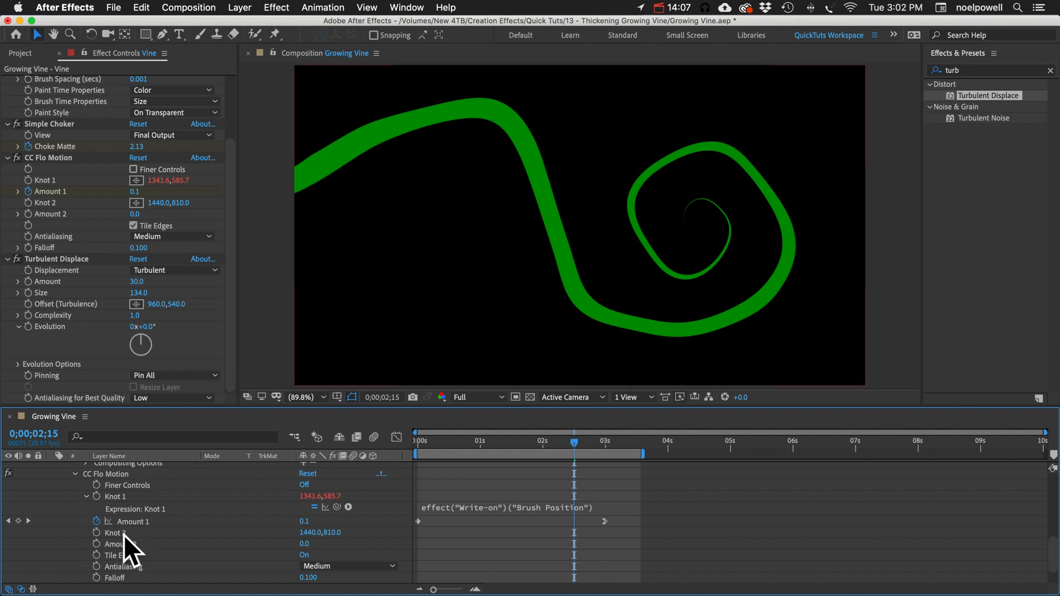
Select the Vine layer and add a Bevel and Emboss layer style from the Layer menu.
click(115, 468)
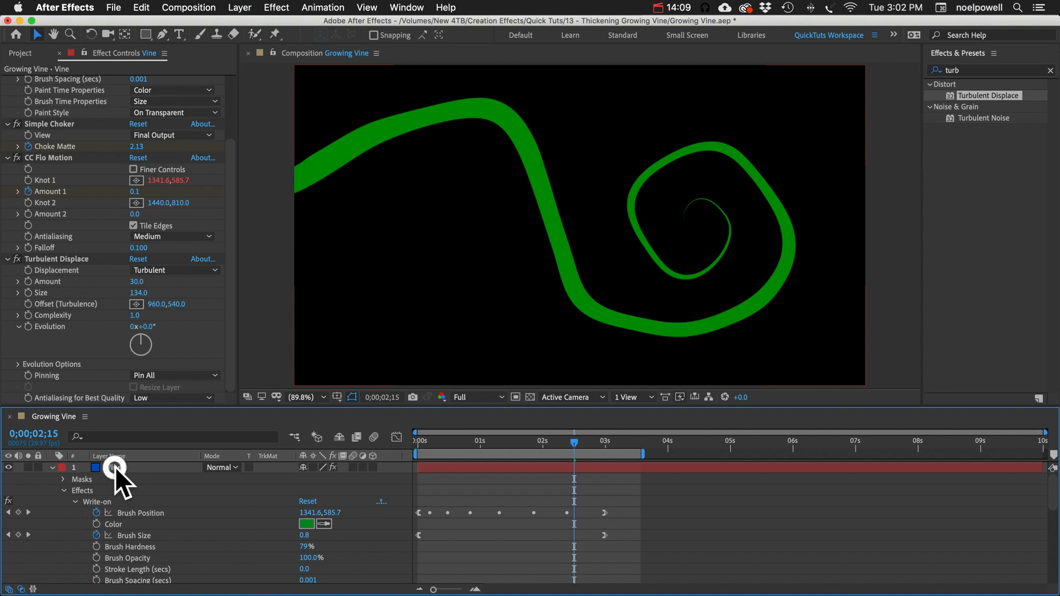
click(115, 467)
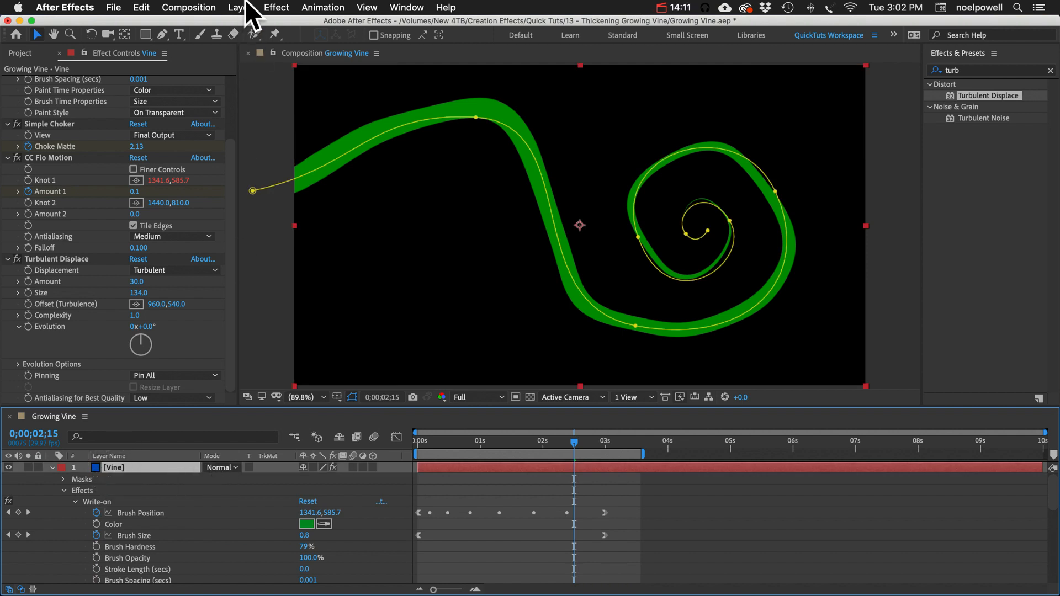
click(239, 7)
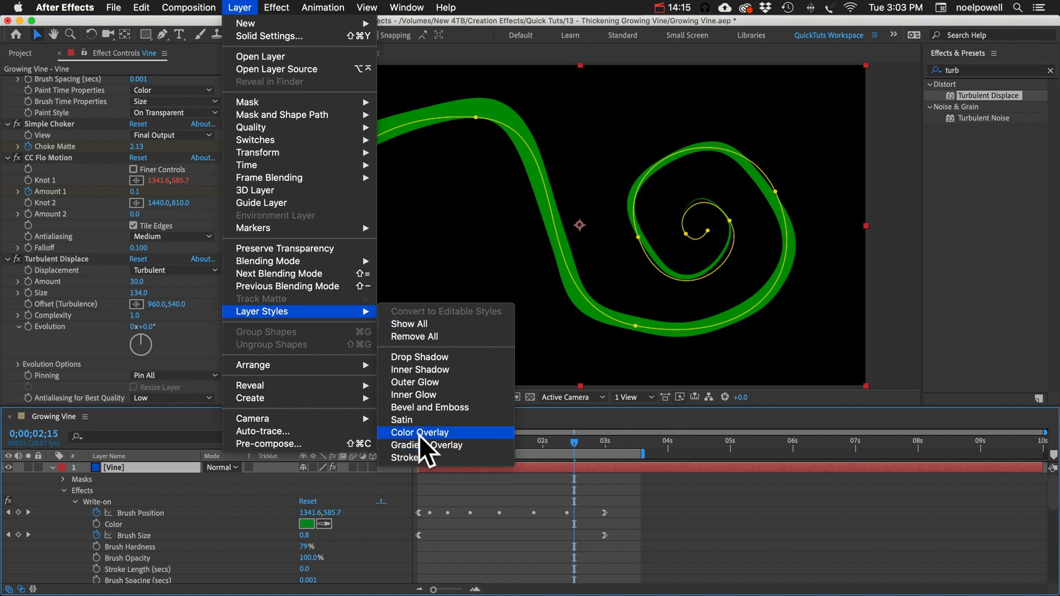
click(419, 432)
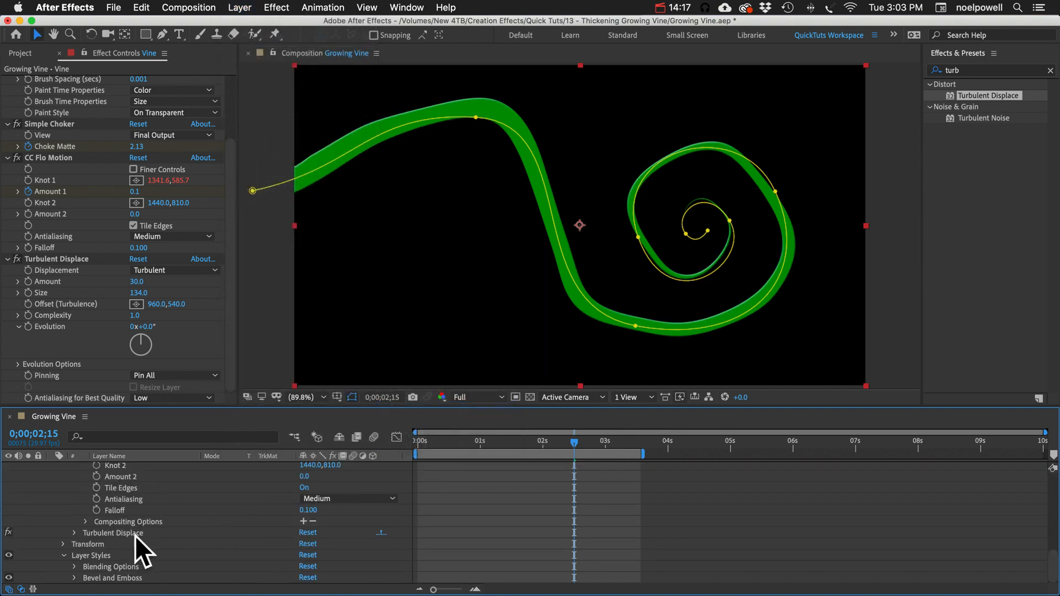
scroll(down, 3)
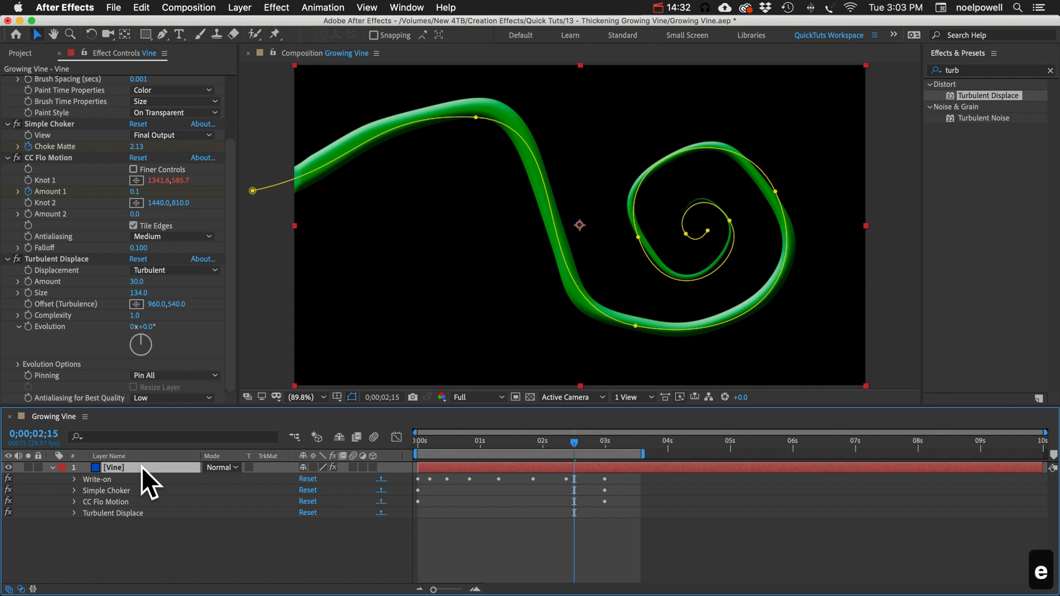
mouse_move(613, 244)
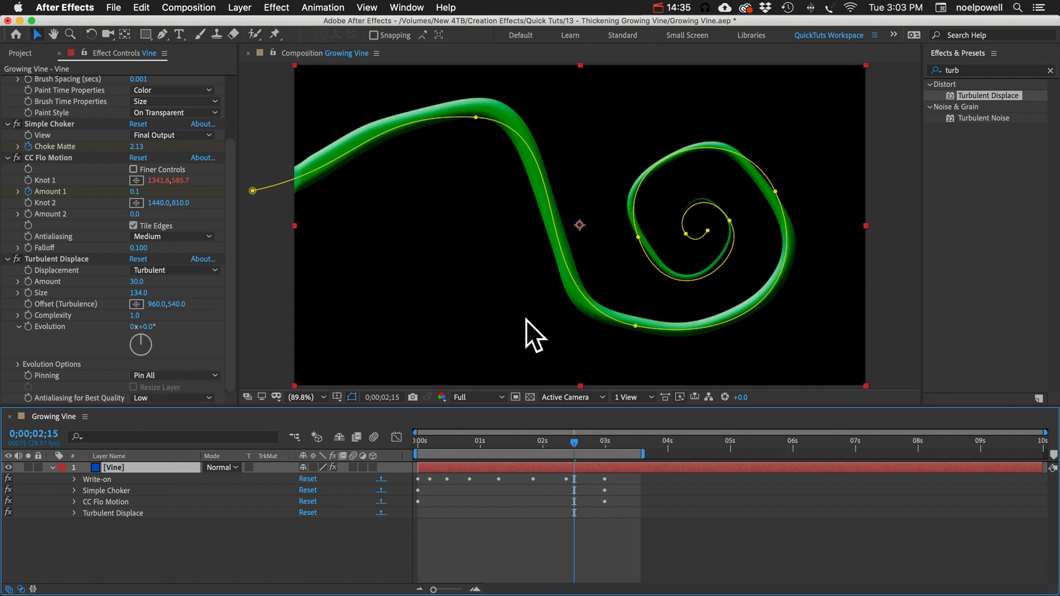
Duplicate the Vine layer with Cmd+D and position a smaller flipped copy as a branch.
key(cmd+d)
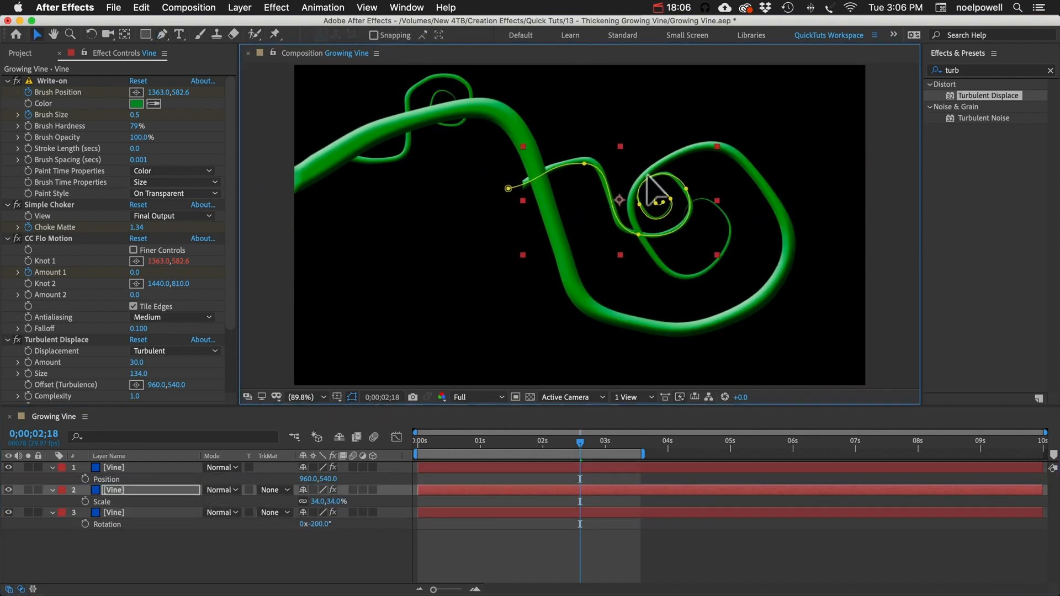
drag(579, 442, 427, 442)
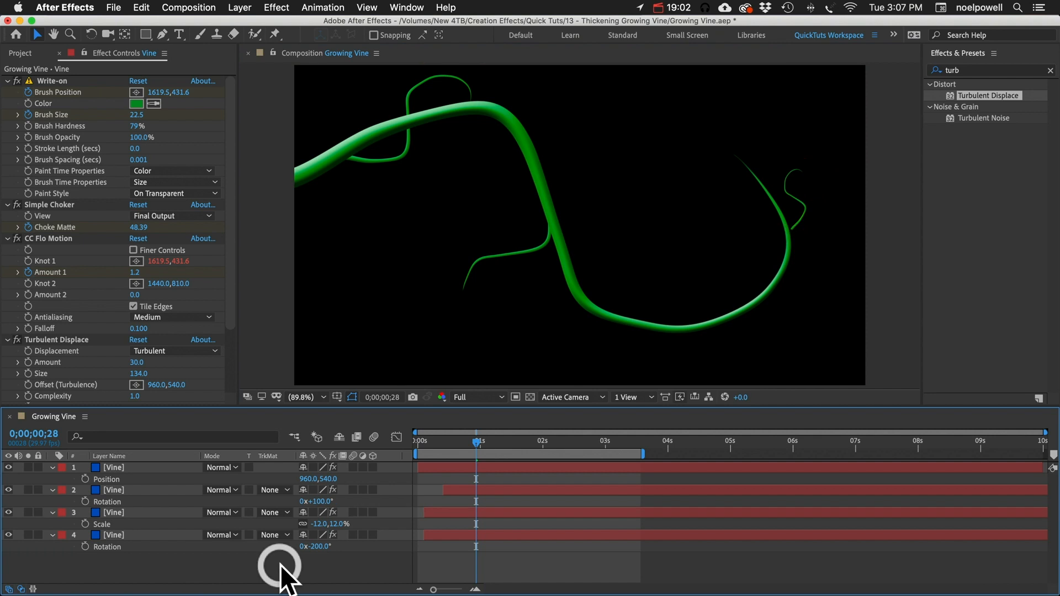
click(111, 511)
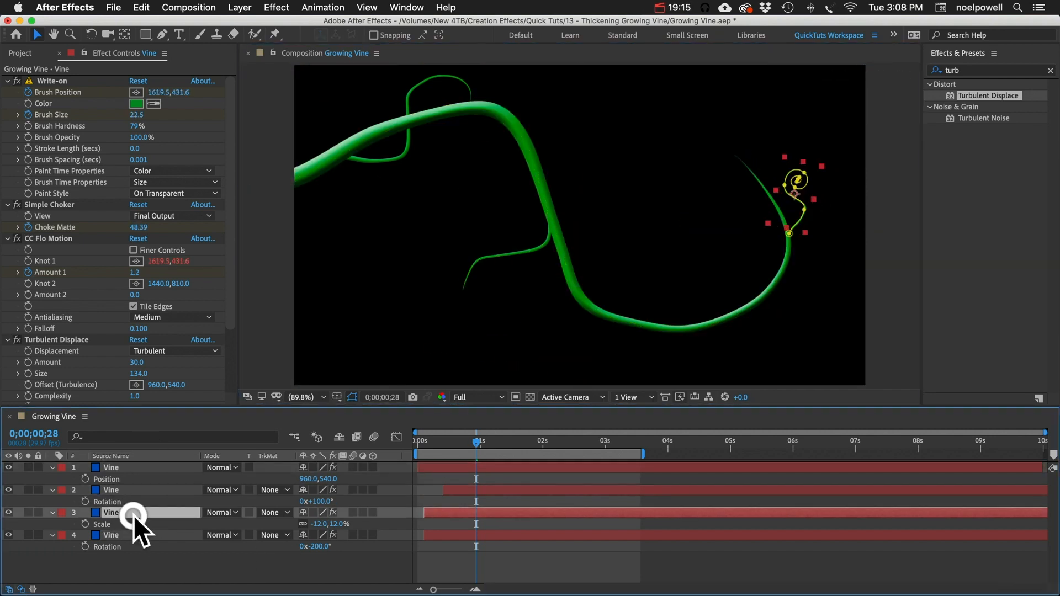